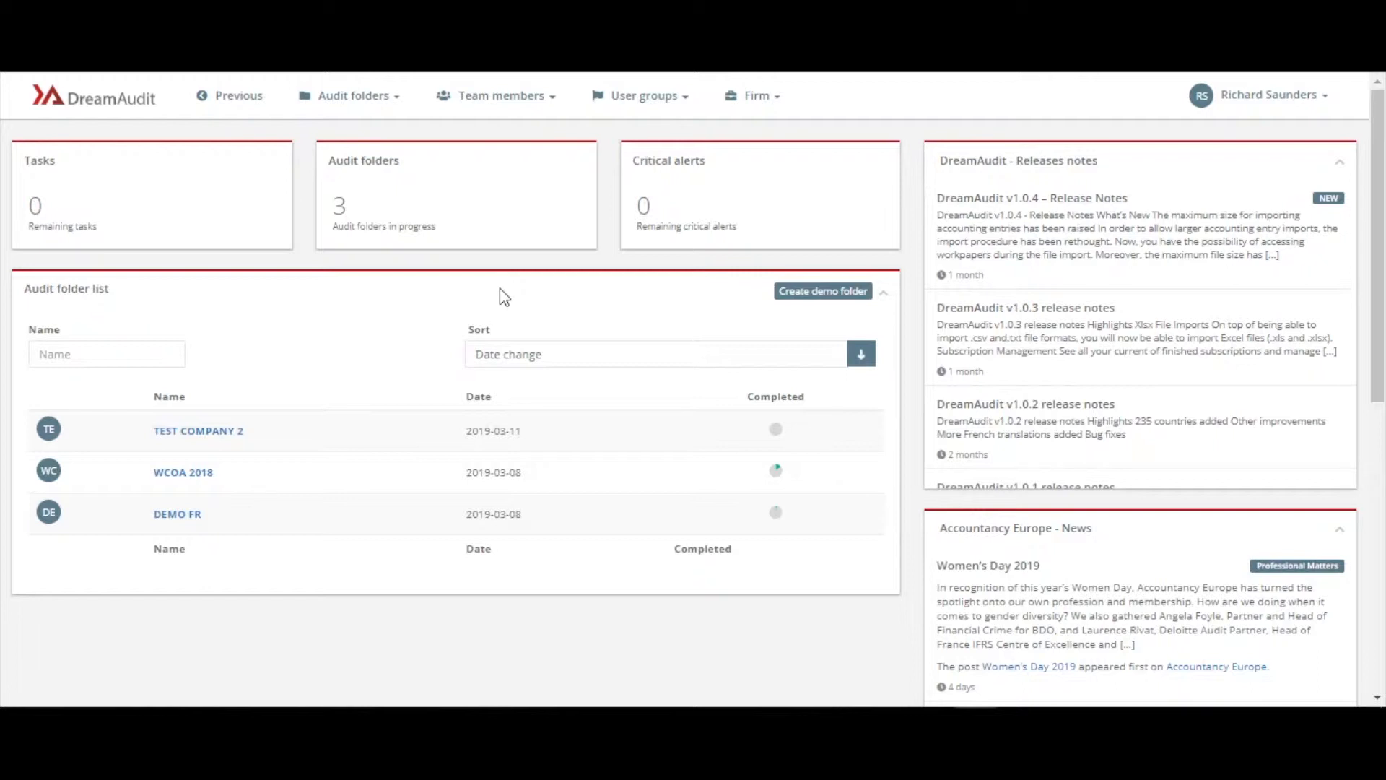
pyautogui.moveTo(414, 371)
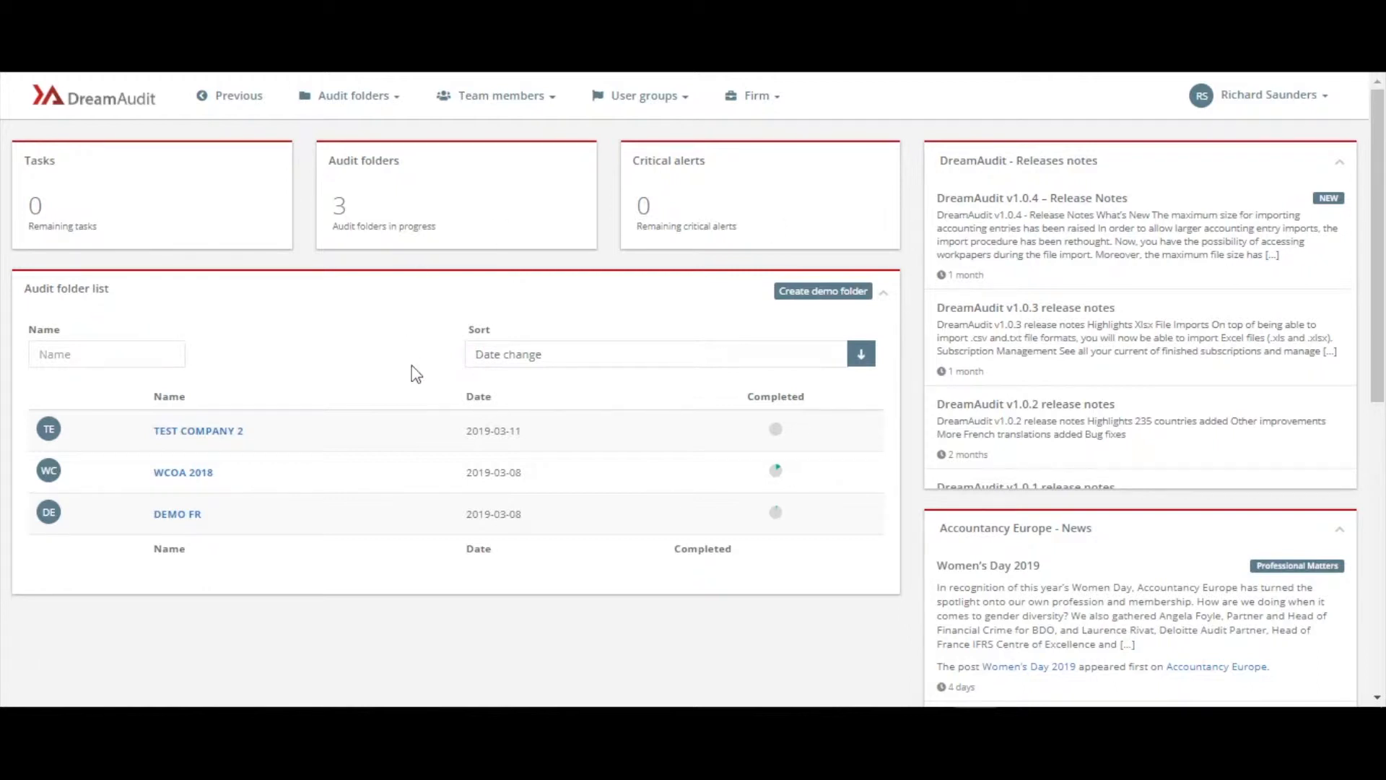
pyautogui.moveTo(260, 446)
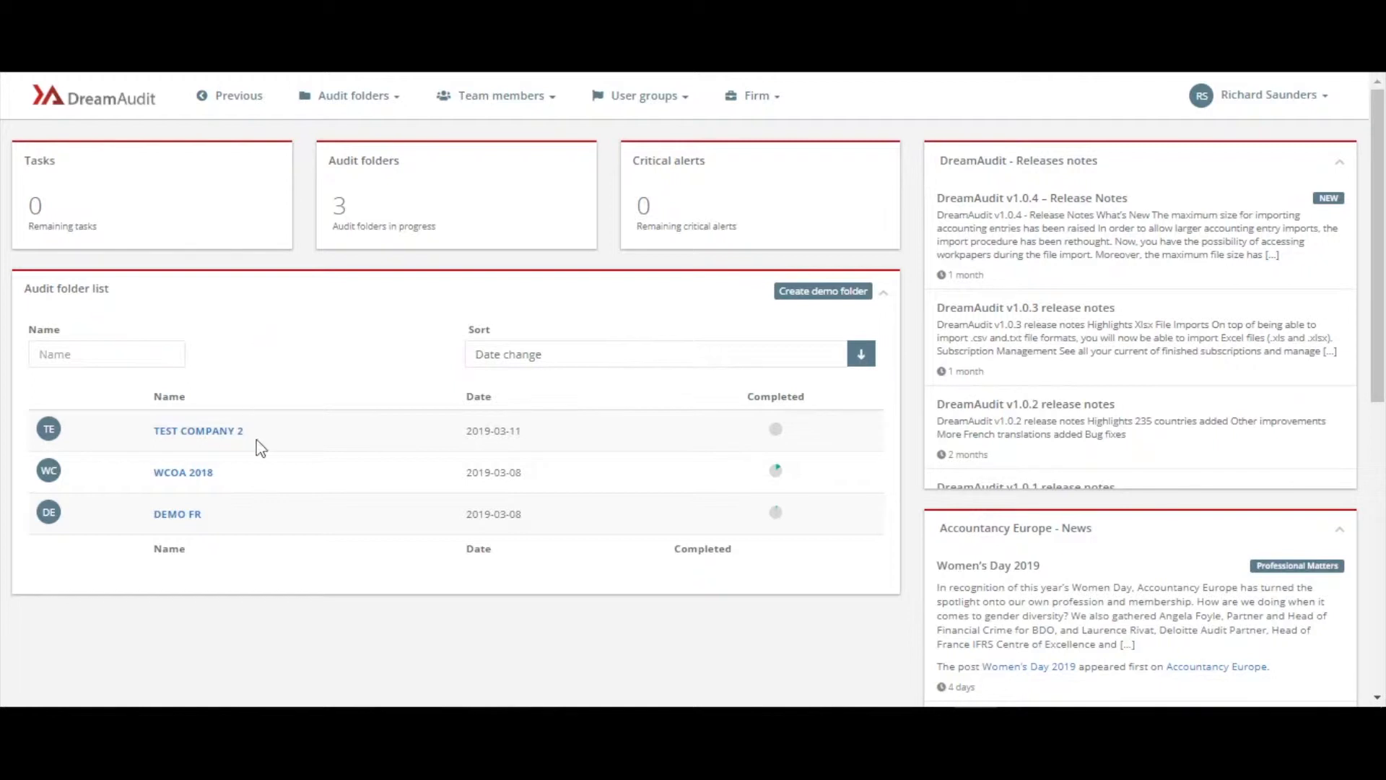
pyautogui.moveTo(287, 455)
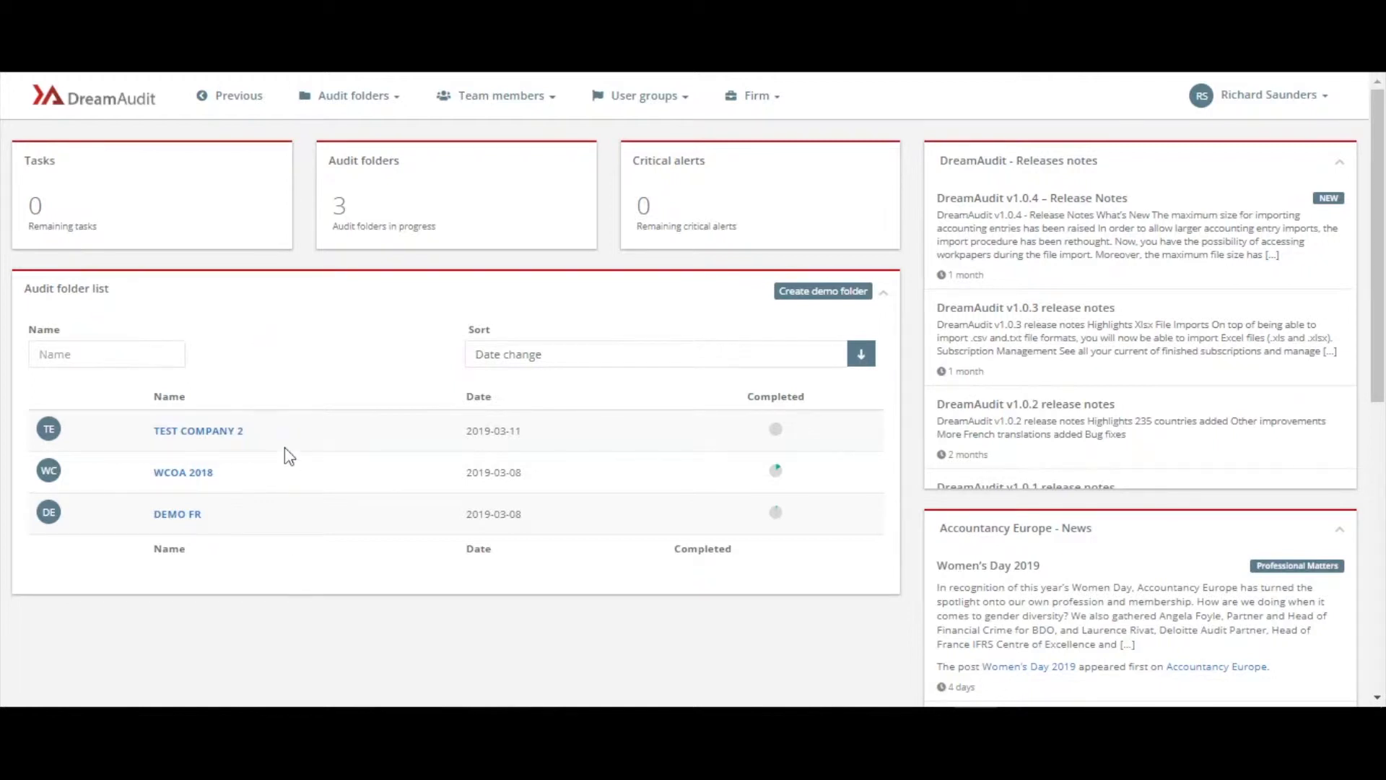
pyautogui.moveTo(1084, 469)
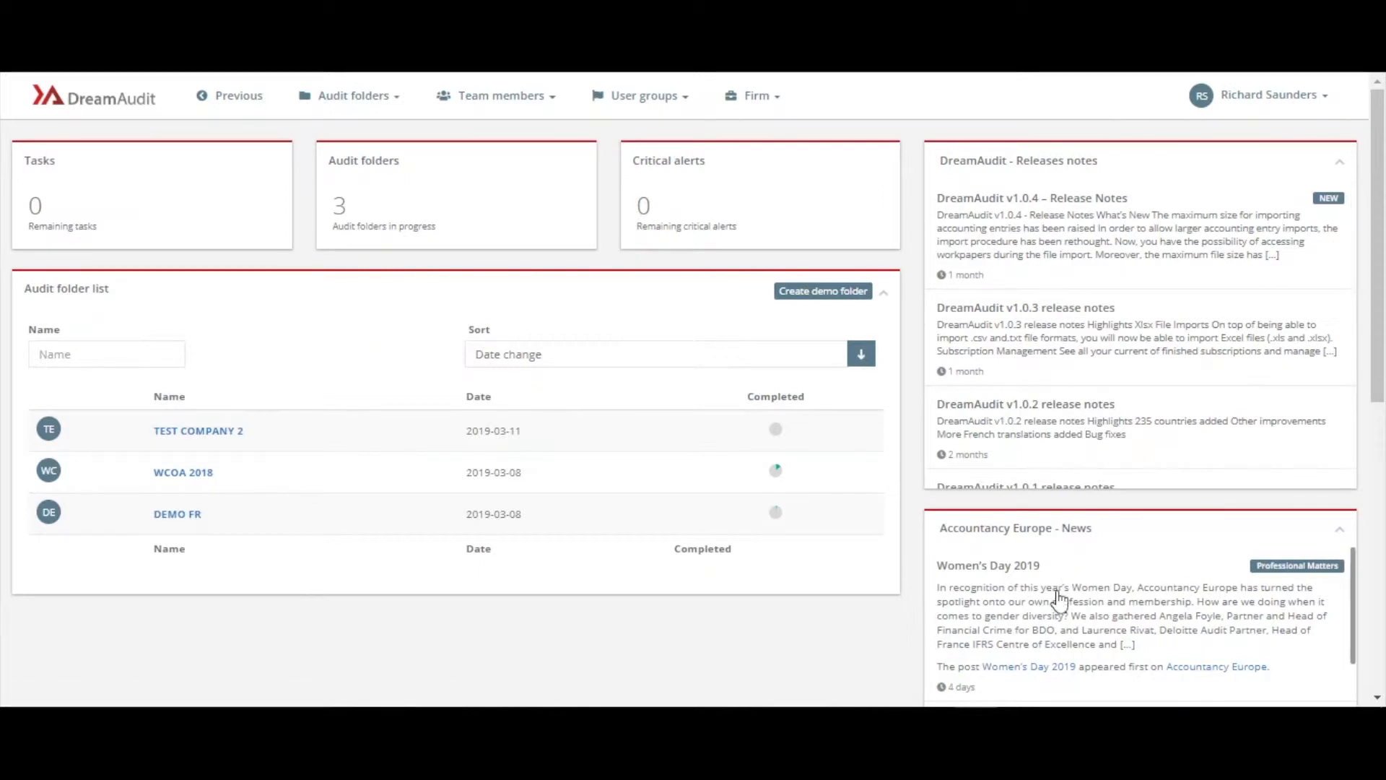
pyautogui.moveTo(1070, 279)
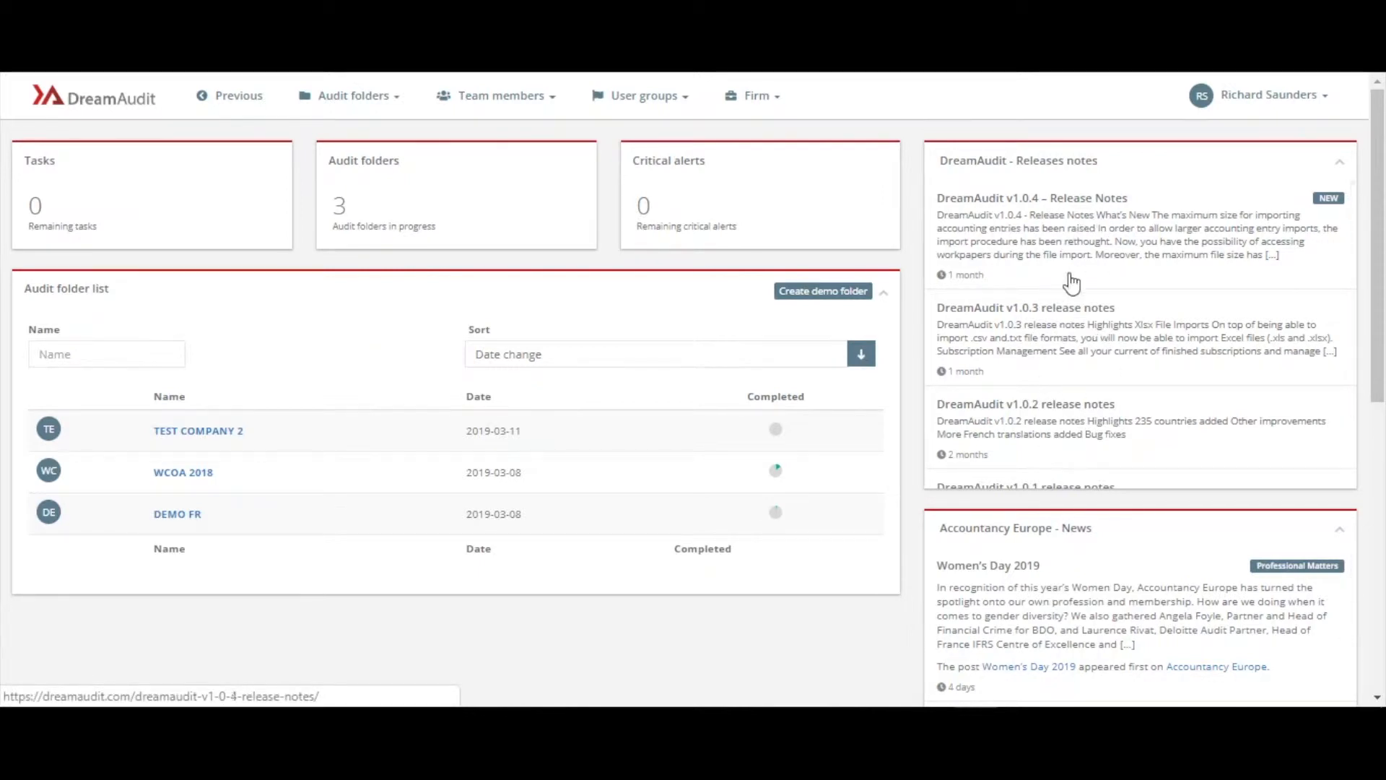
pyautogui.moveTo(1104, 423)
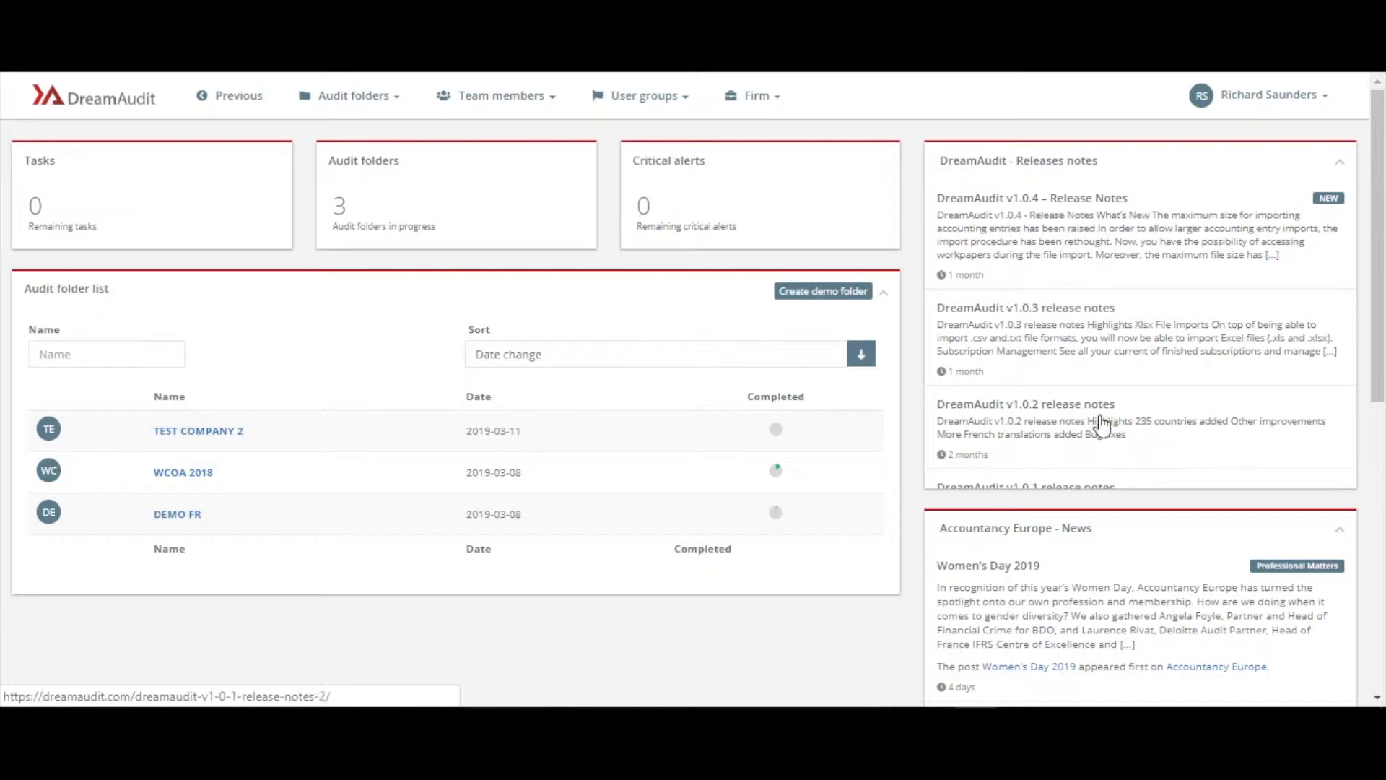
pyautogui.moveTo(613, 271)
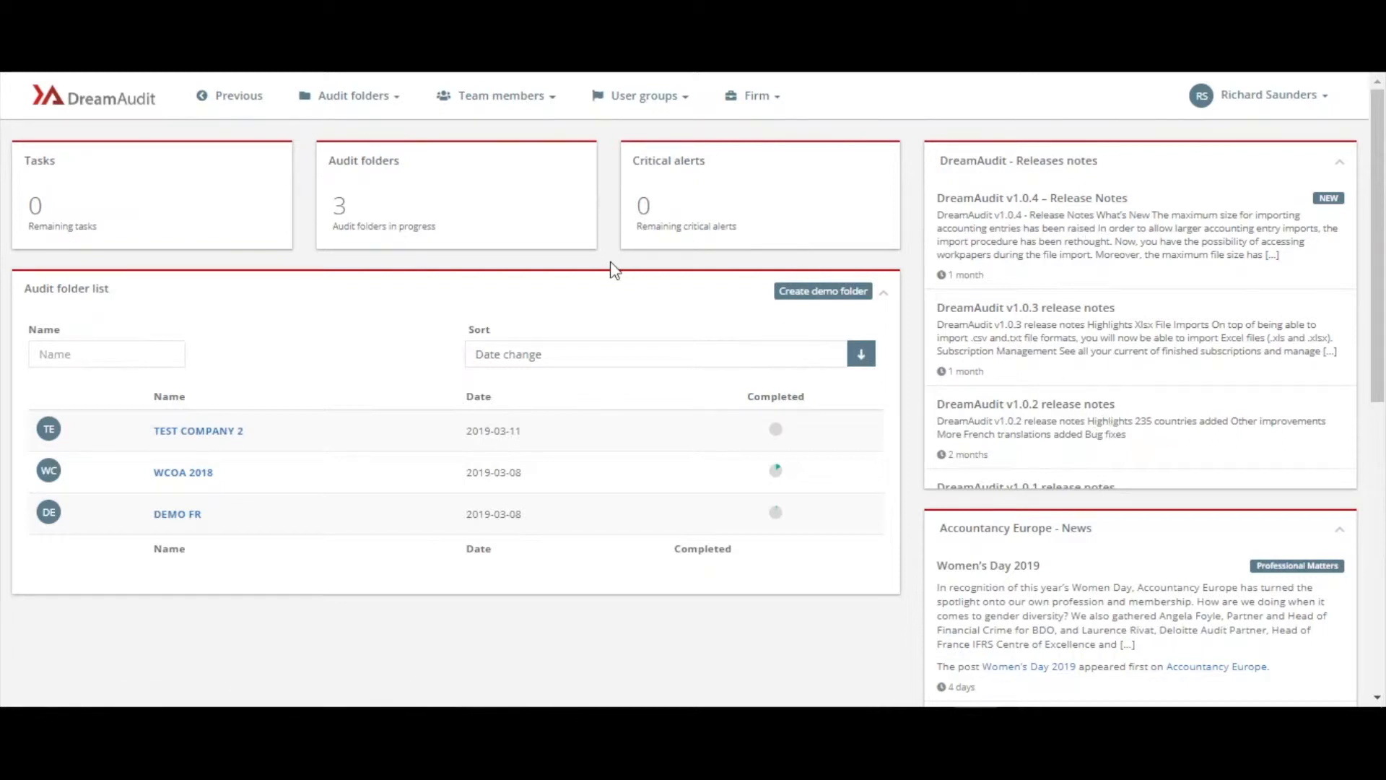
pyautogui.moveTo(211, 195)
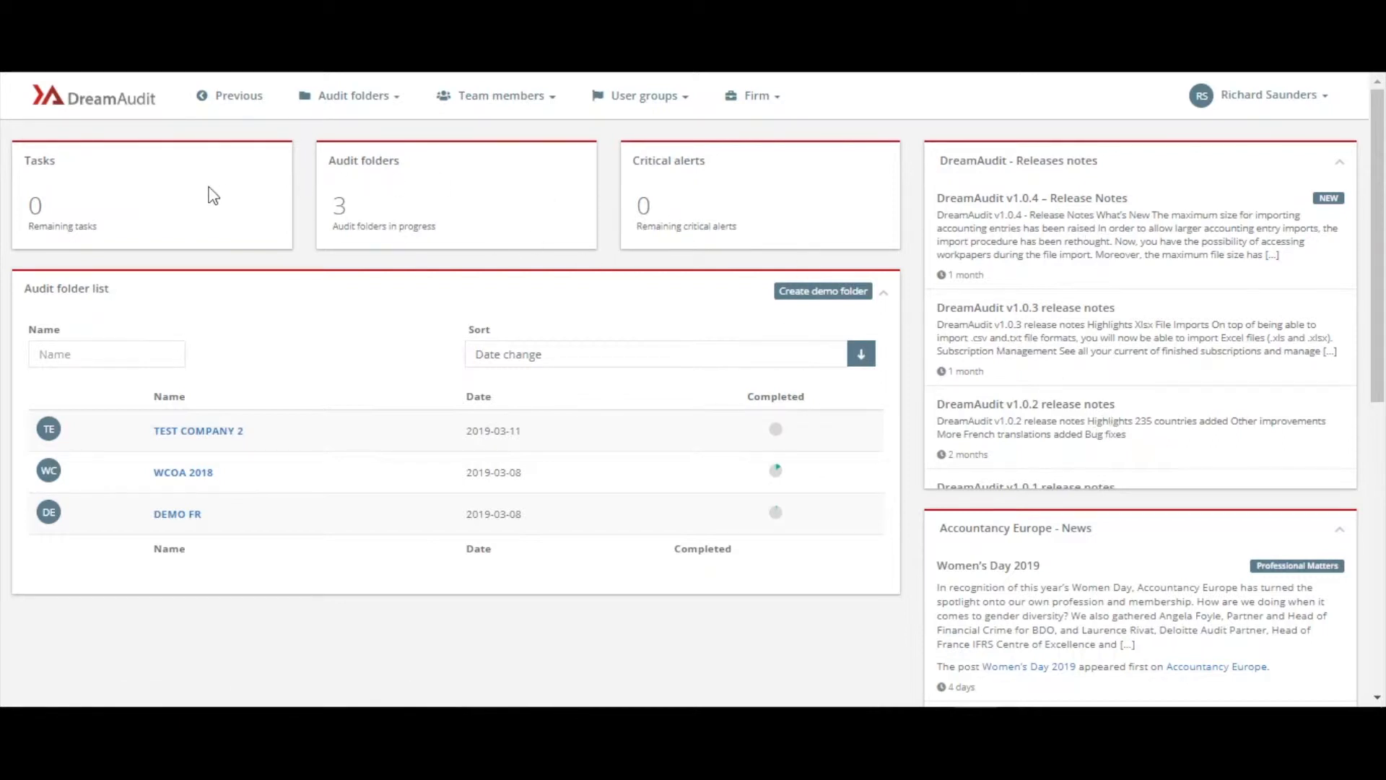
pyautogui.moveTo(247, 220)
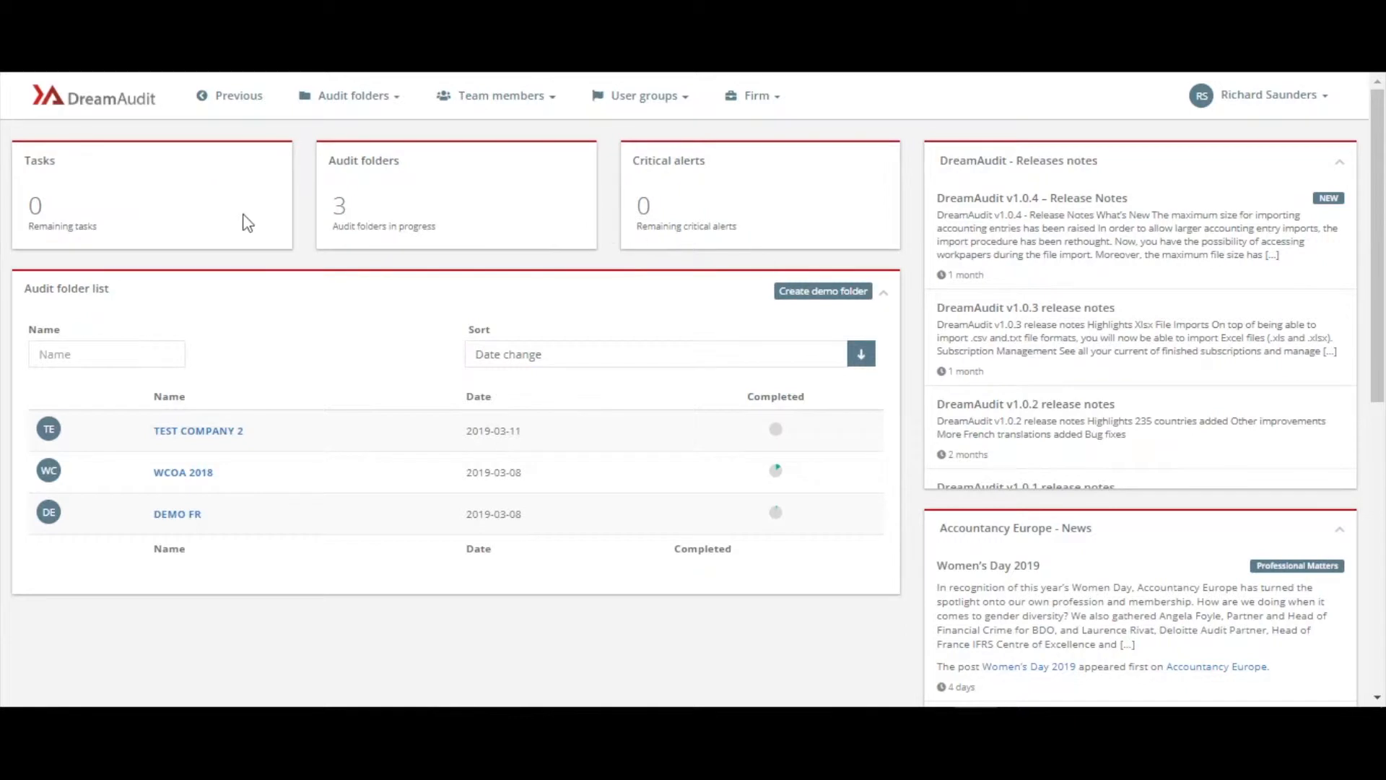
pyautogui.moveTo(515, 227)
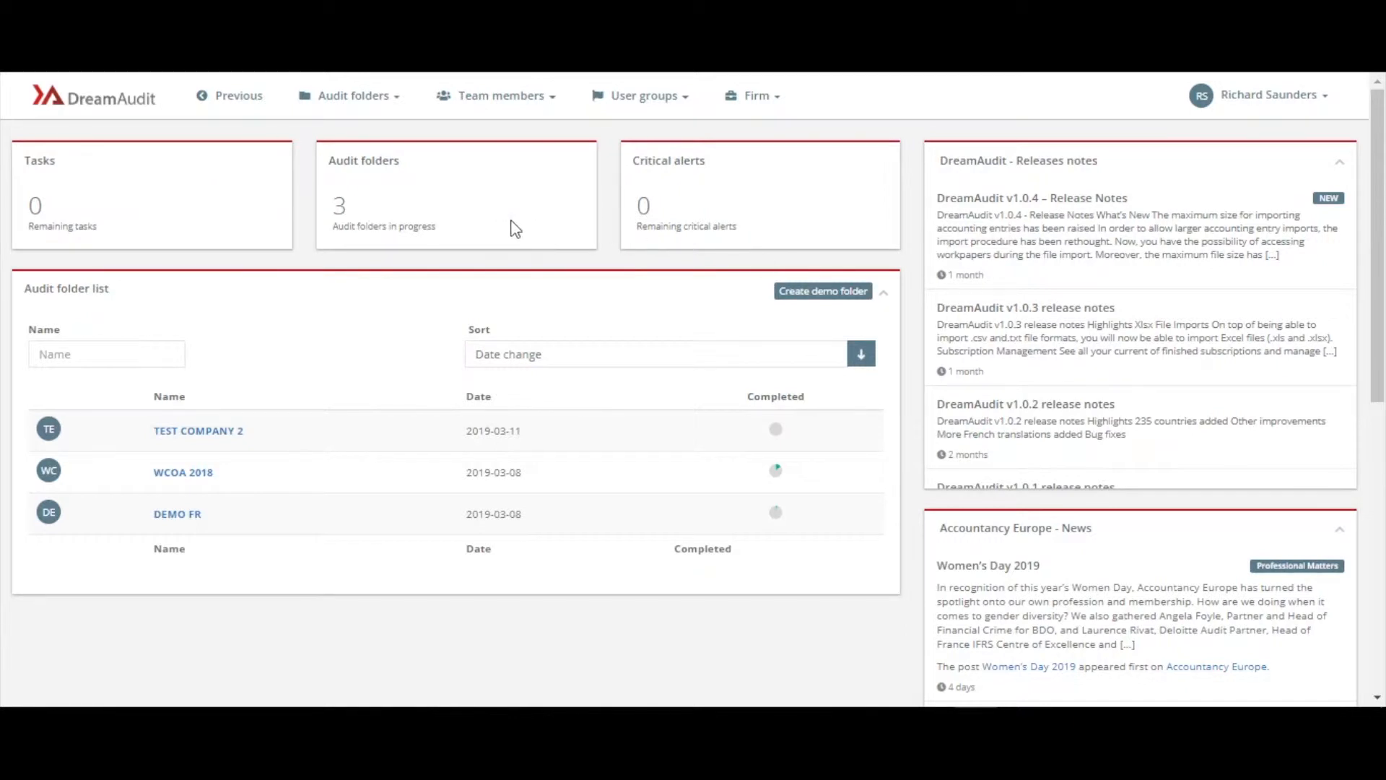
pyautogui.moveTo(450, 215)
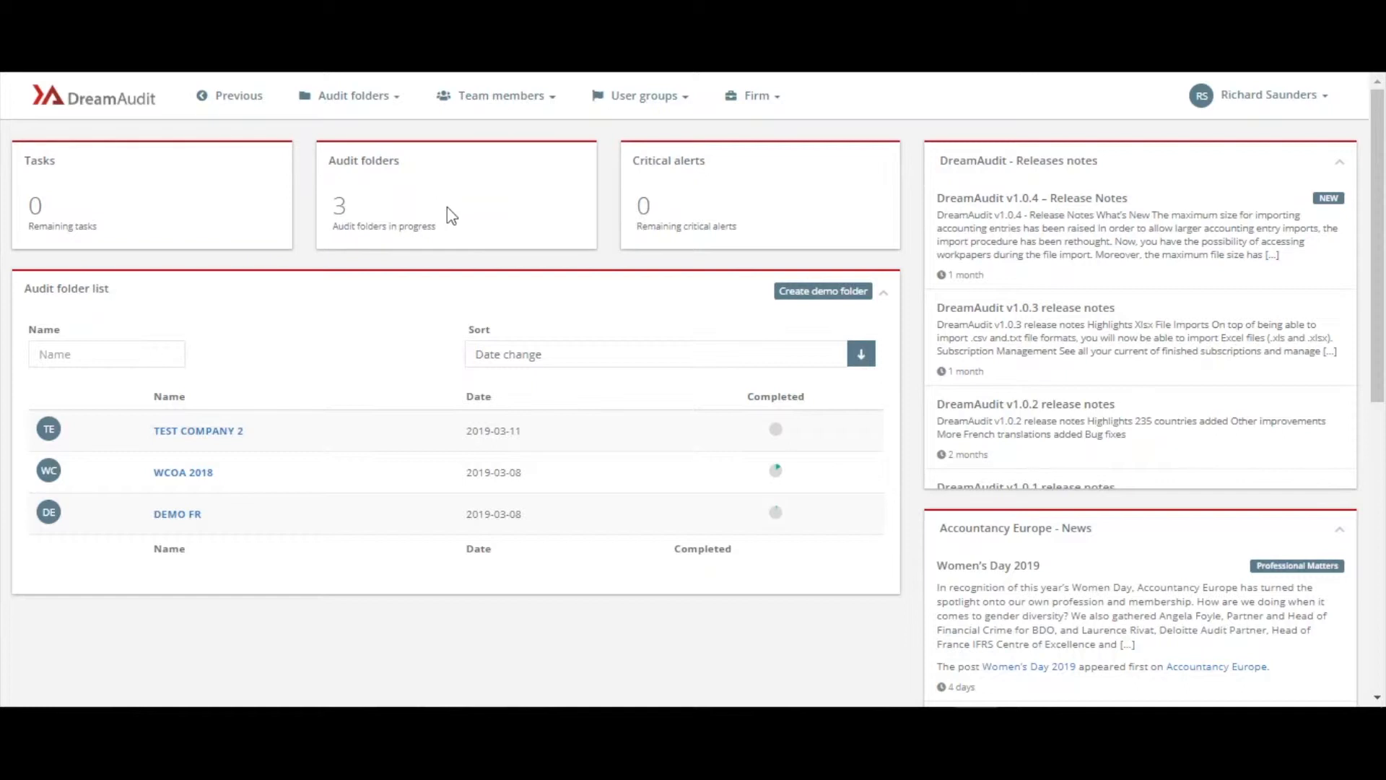
pyautogui.moveTo(709, 209)
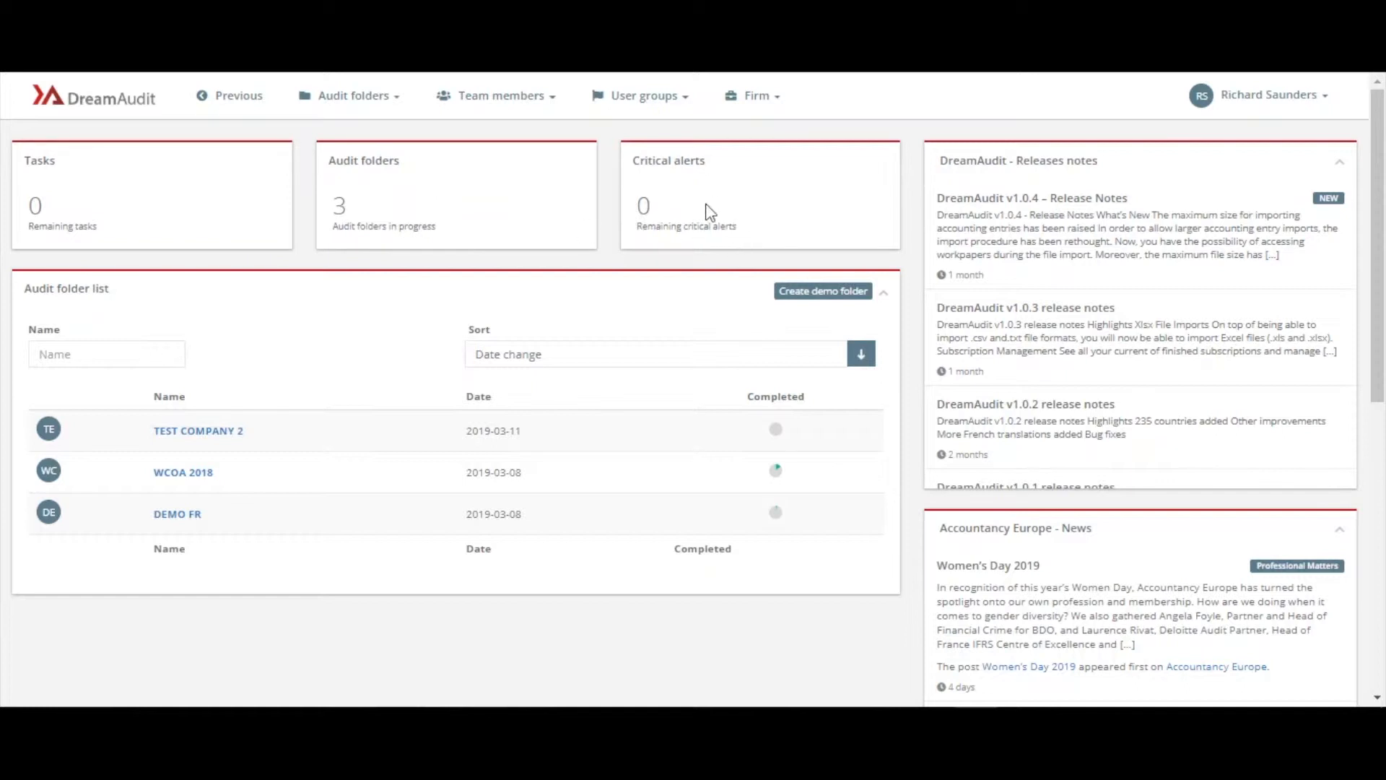
pyautogui.moveTo(215, 134)
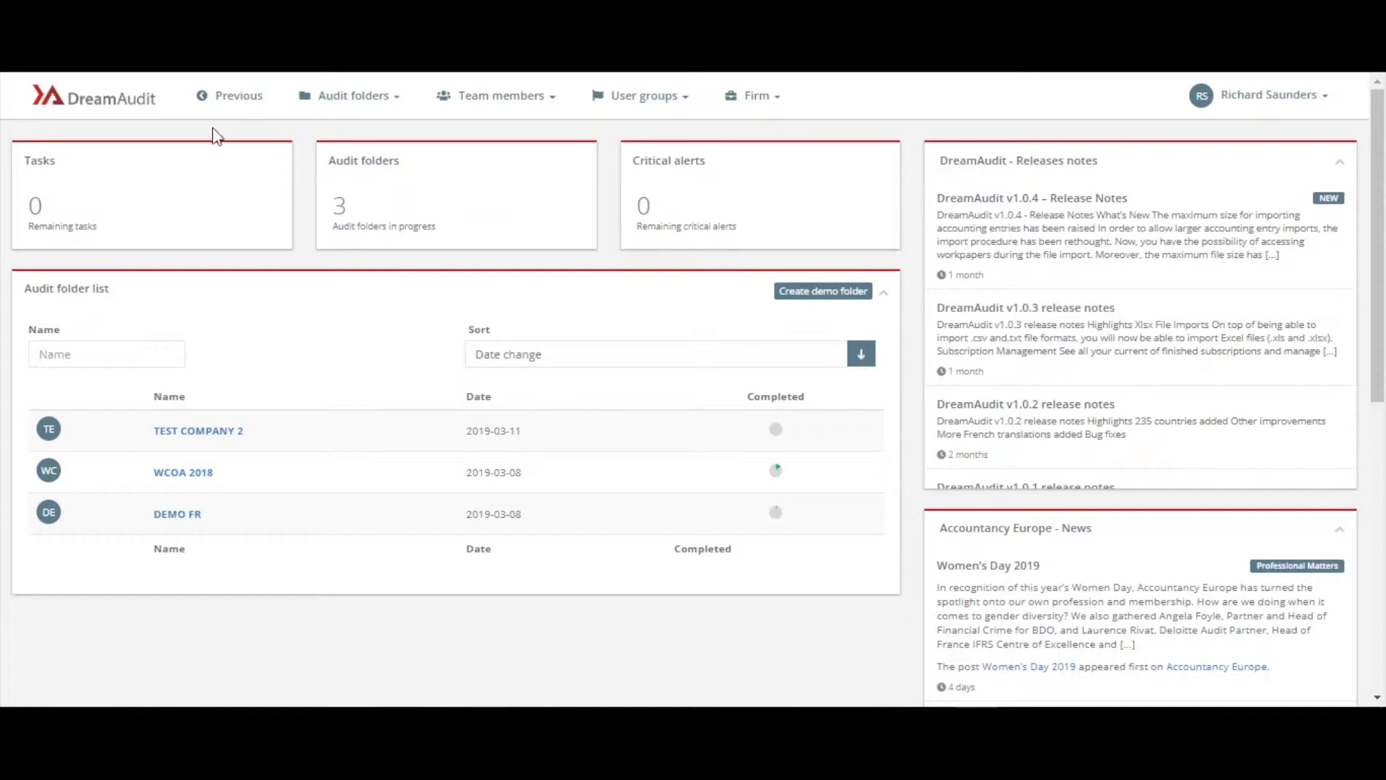
pyautogui.moveTo(579, 101)
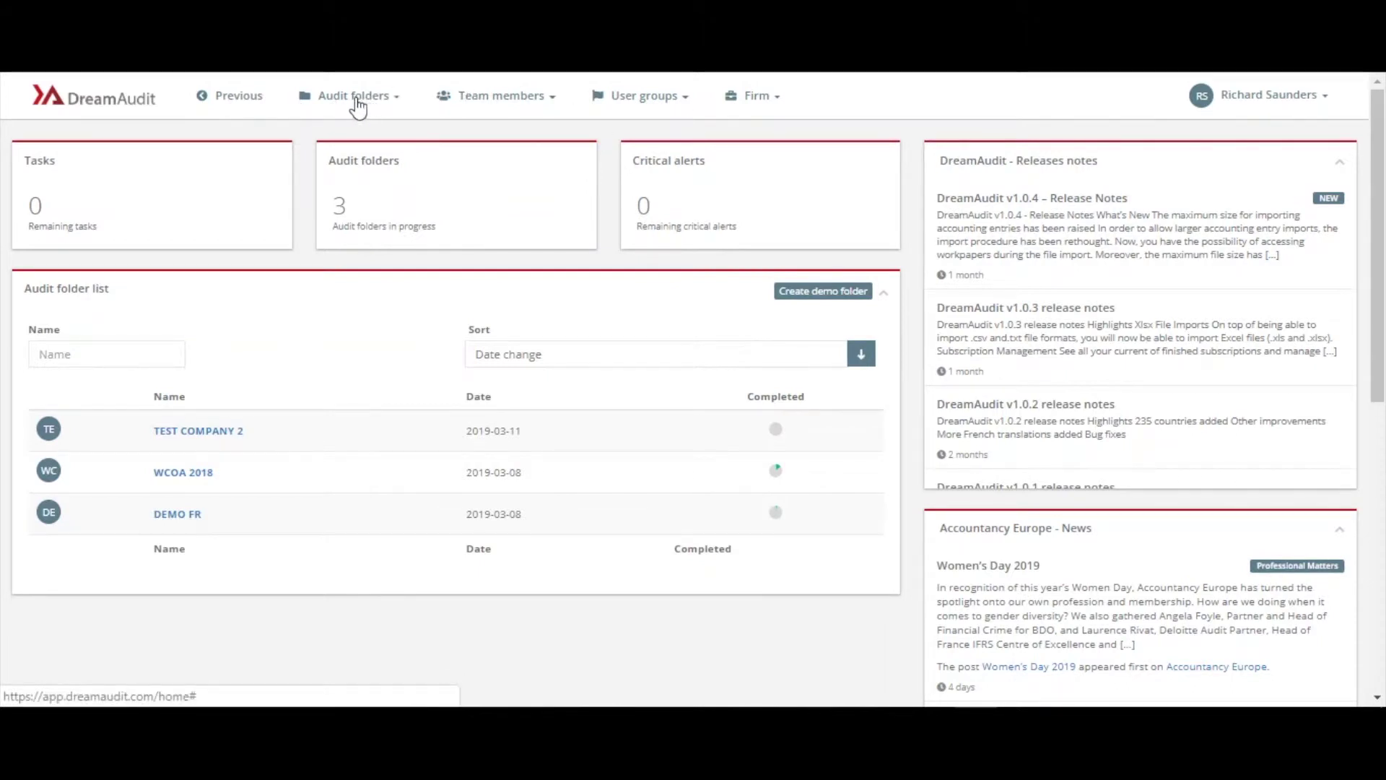
# Choose Create from the Audit folders menu to start a new audit folder
pyautogui.click(353, 96)
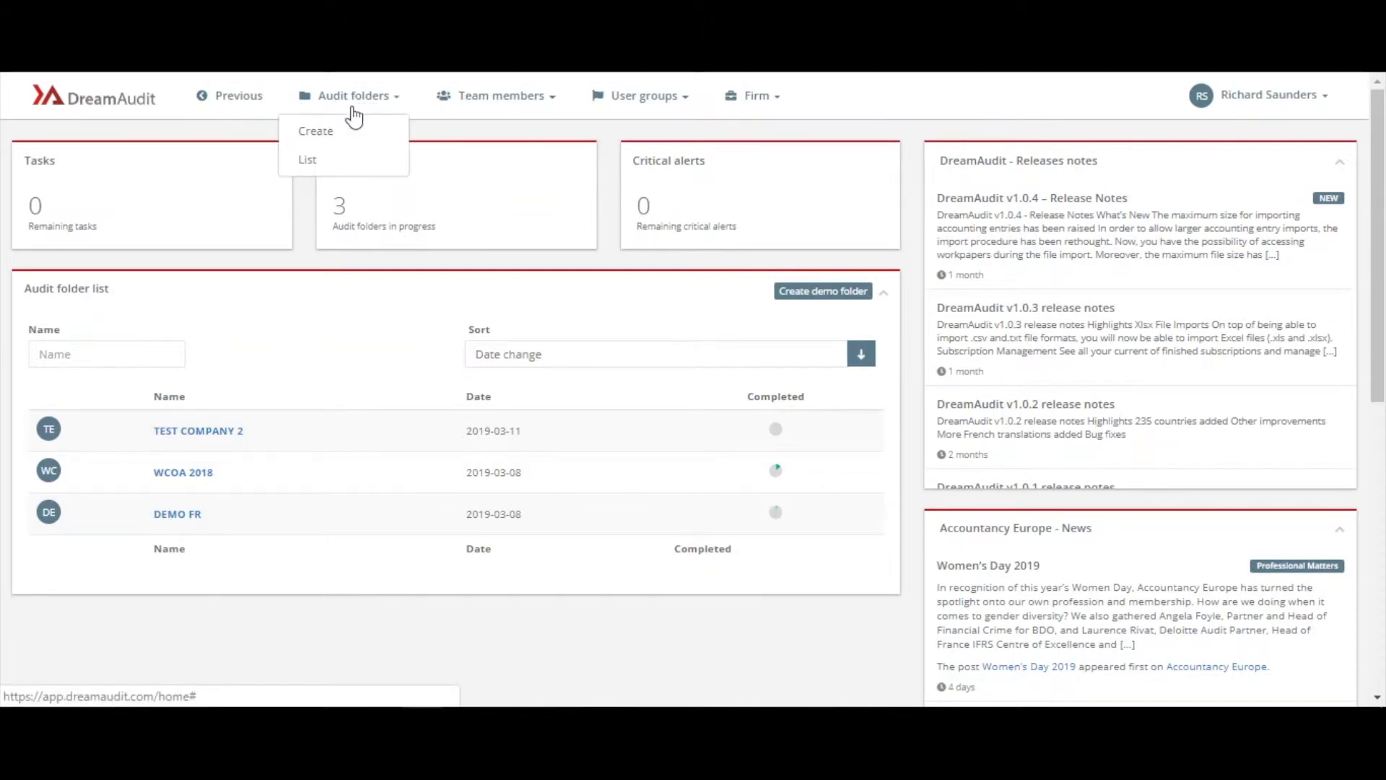
pyautogui.click(316, 131)
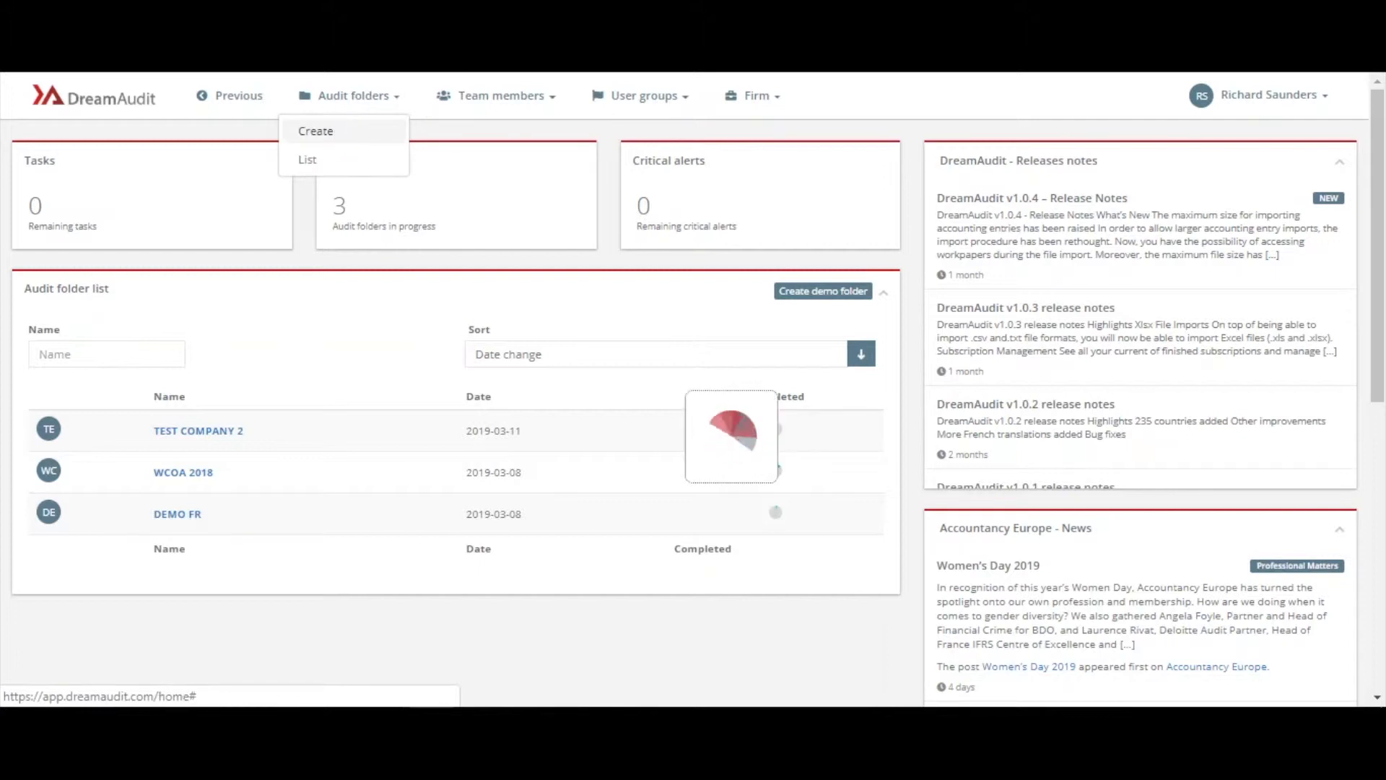
pyautogui.click(316, 130)
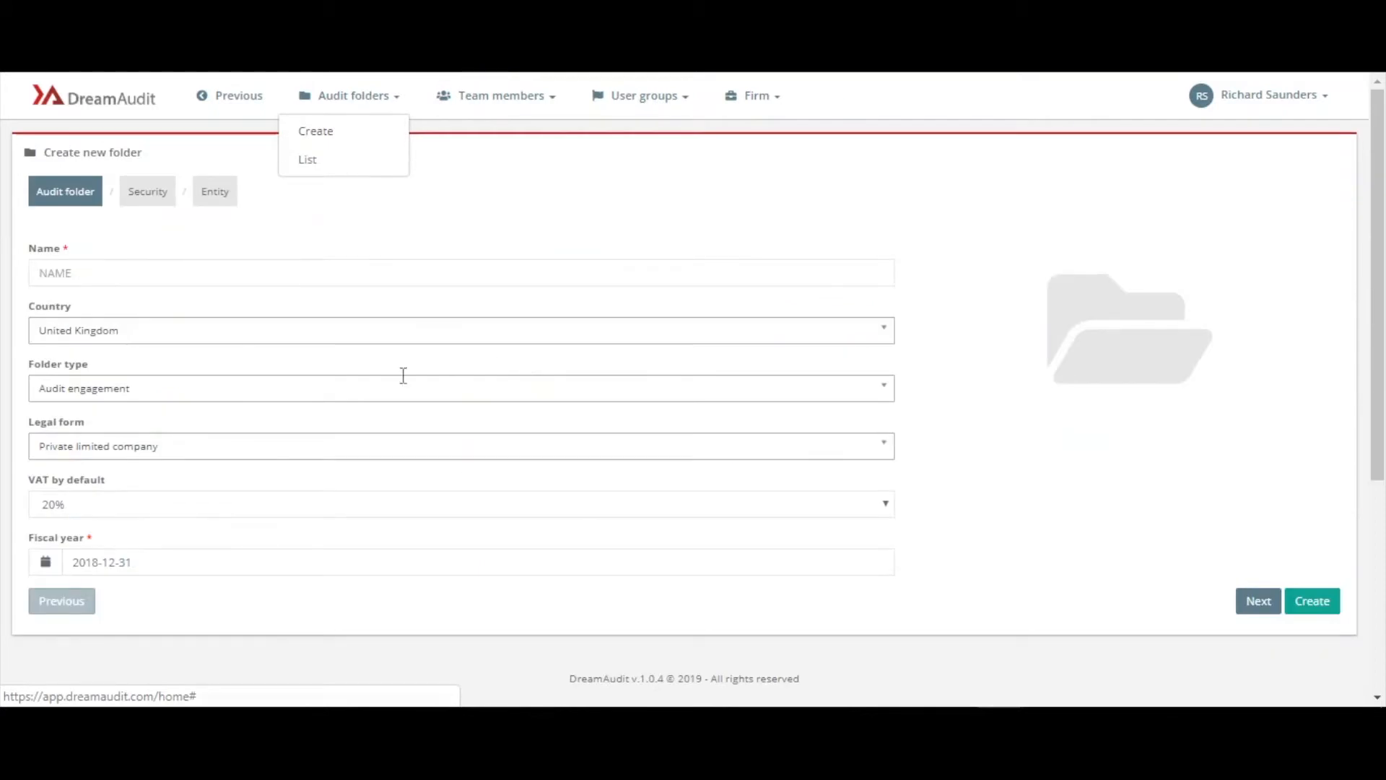
pyautogui.moveTo(571, 515)
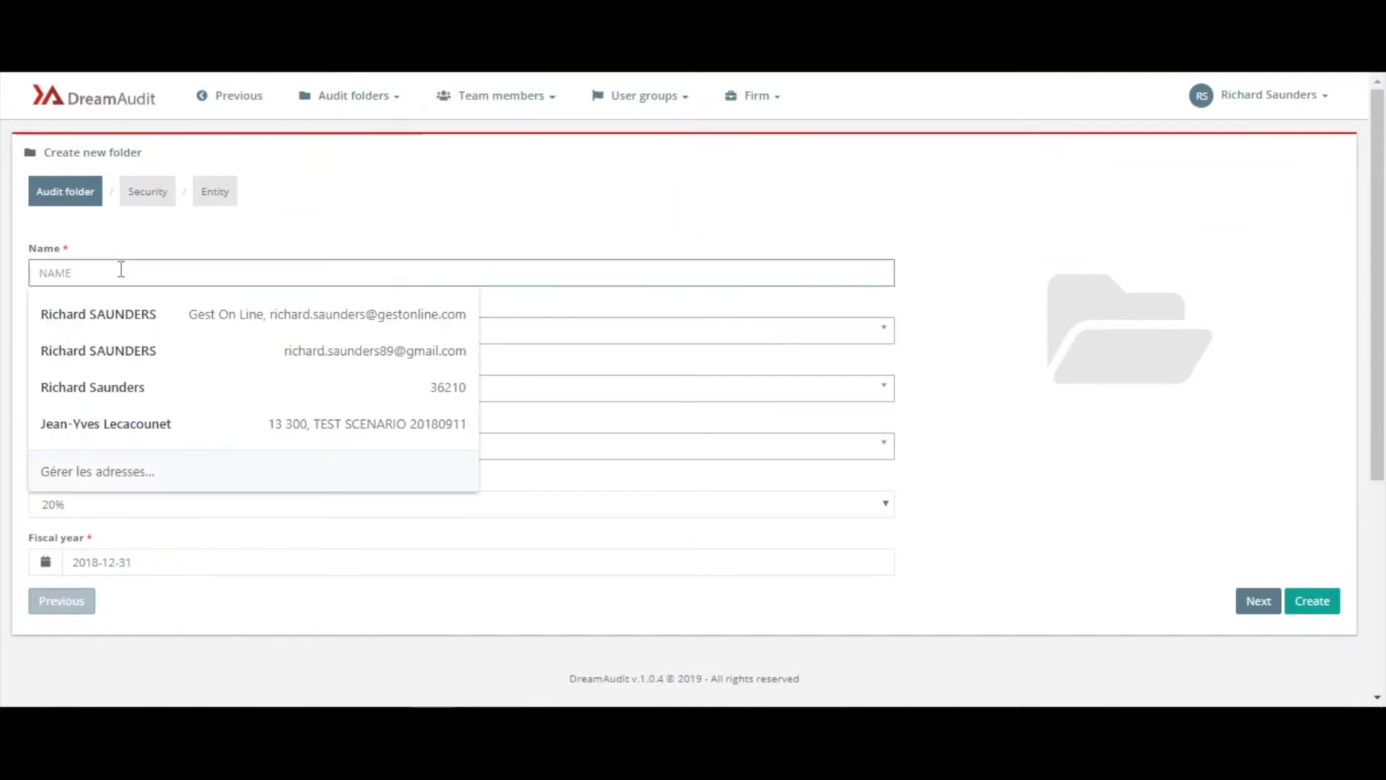
# Name the folder 'TEST FOLDER1' and confirm Private limited company as legal form
pyautogui.write('TEST FOLD')
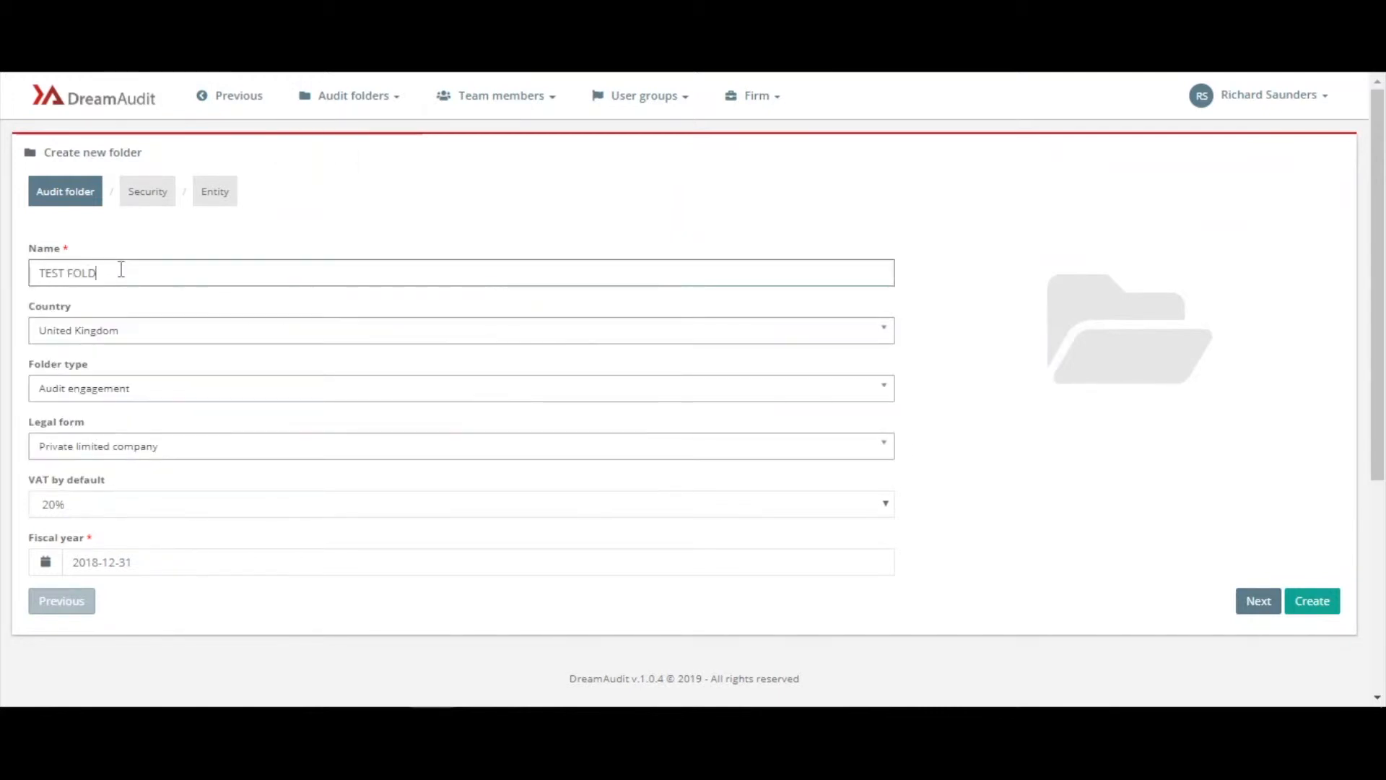
pyautogui.write('ER1')
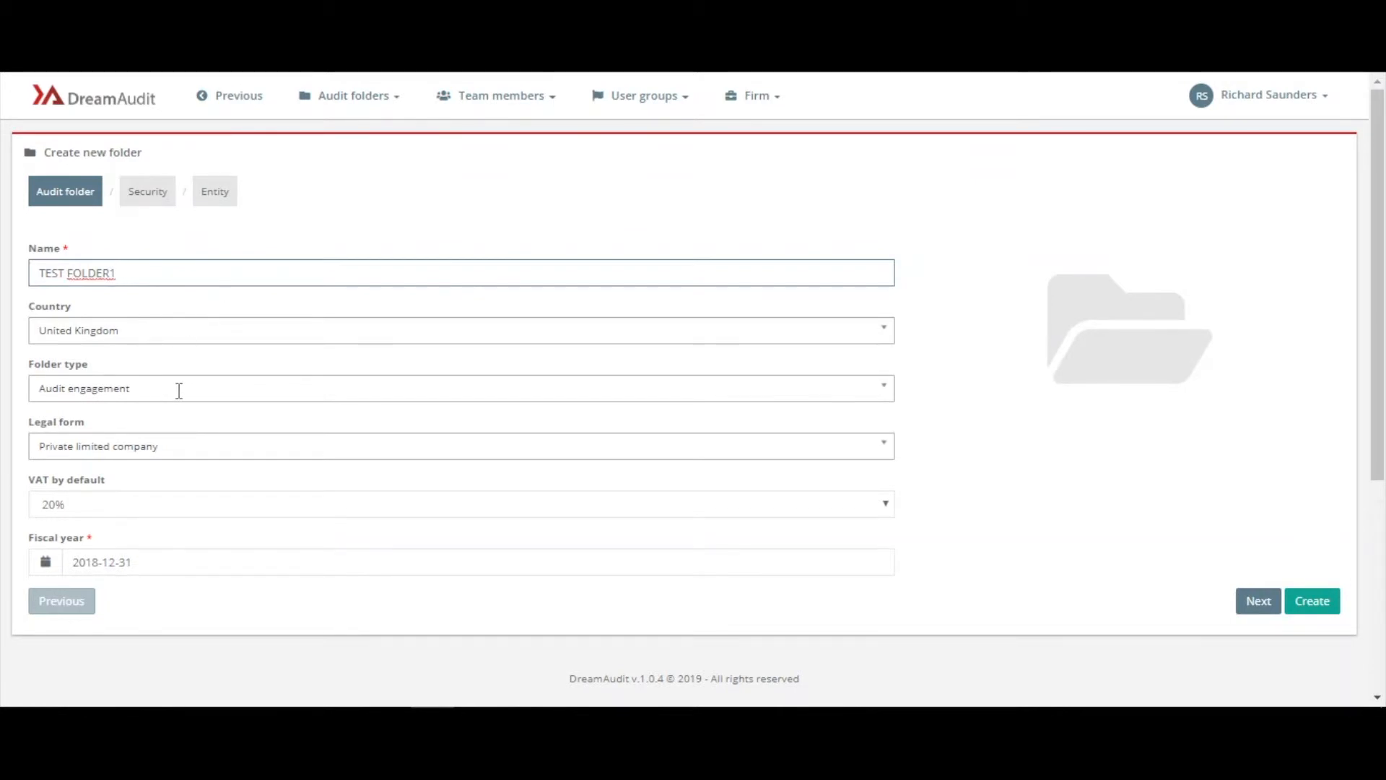
pyautogui.click(178, 389)
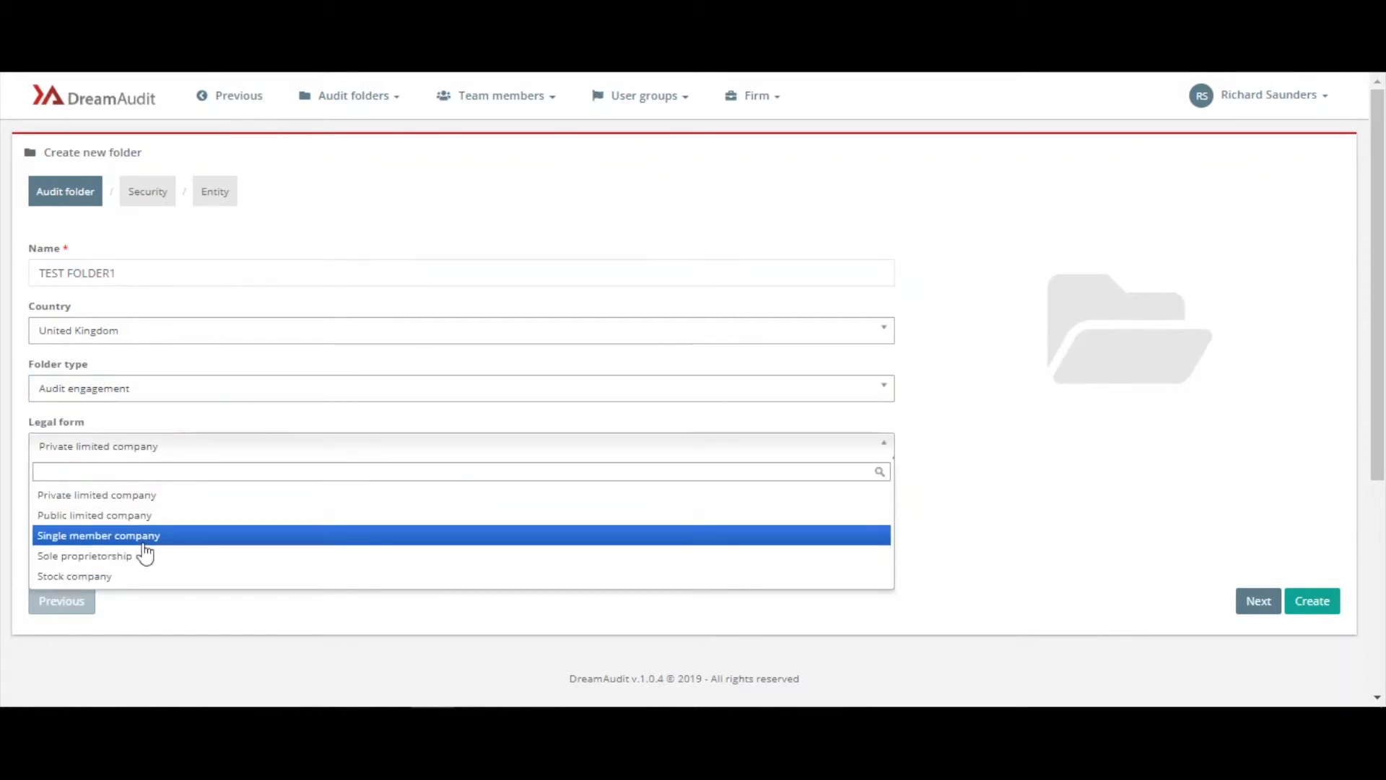
pyautogui.moveTo(138, 590)
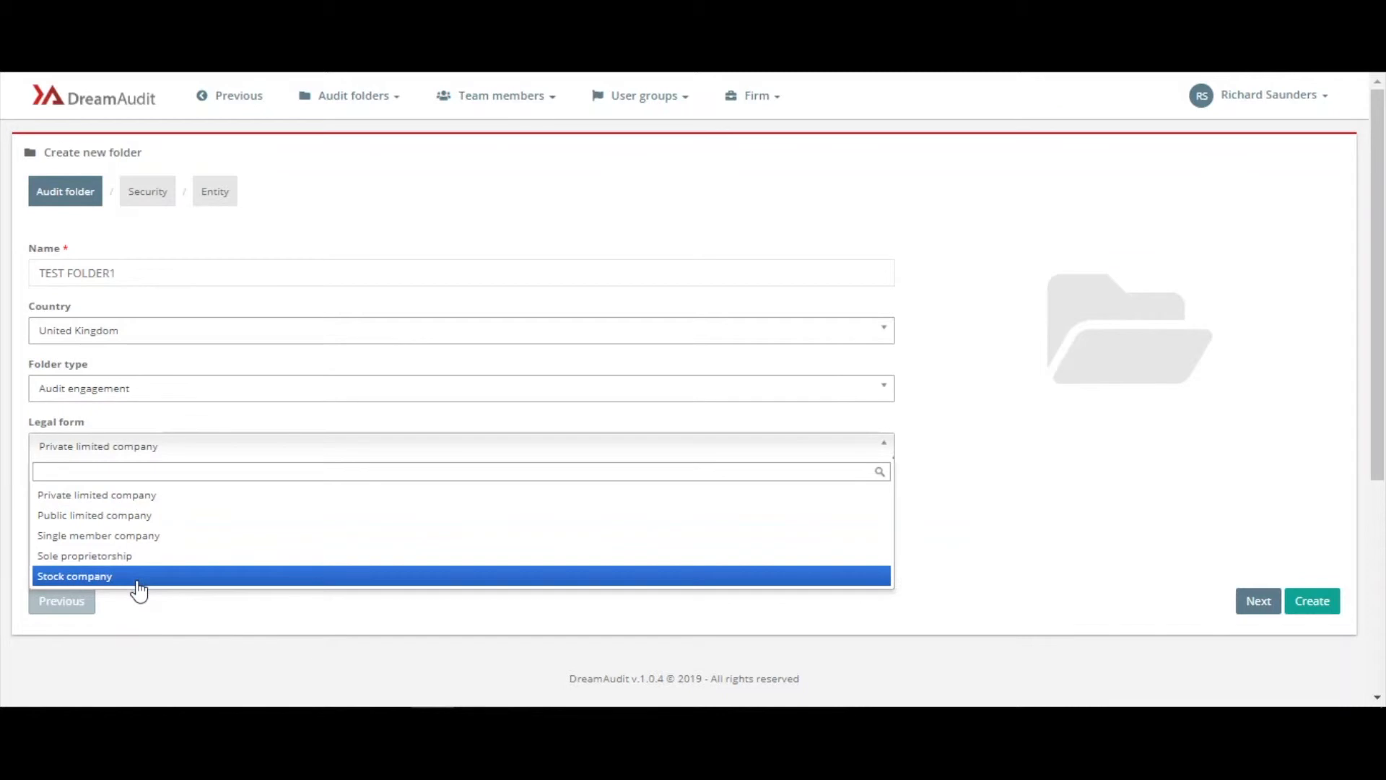
pyautogui.moveTo(141, 555)
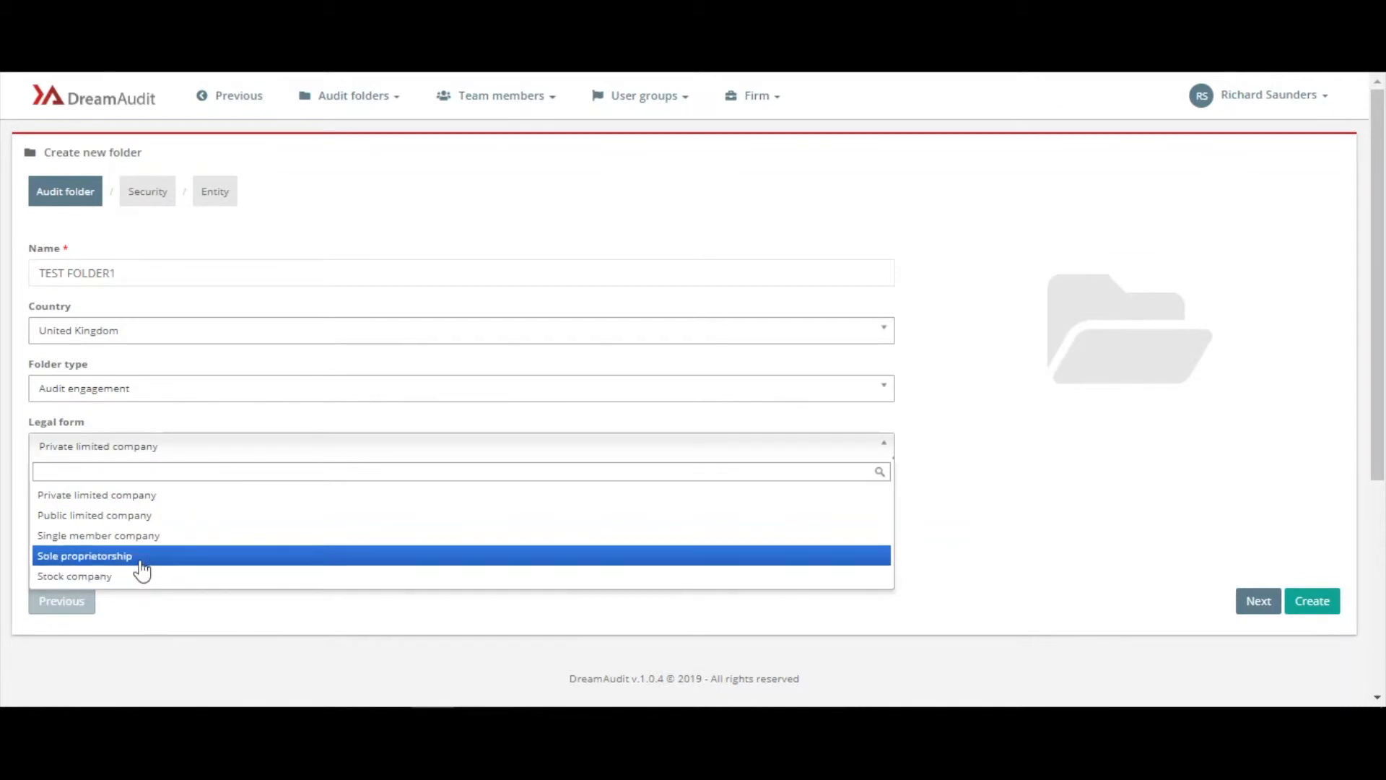
pyautogui.moveTo(152, 529)
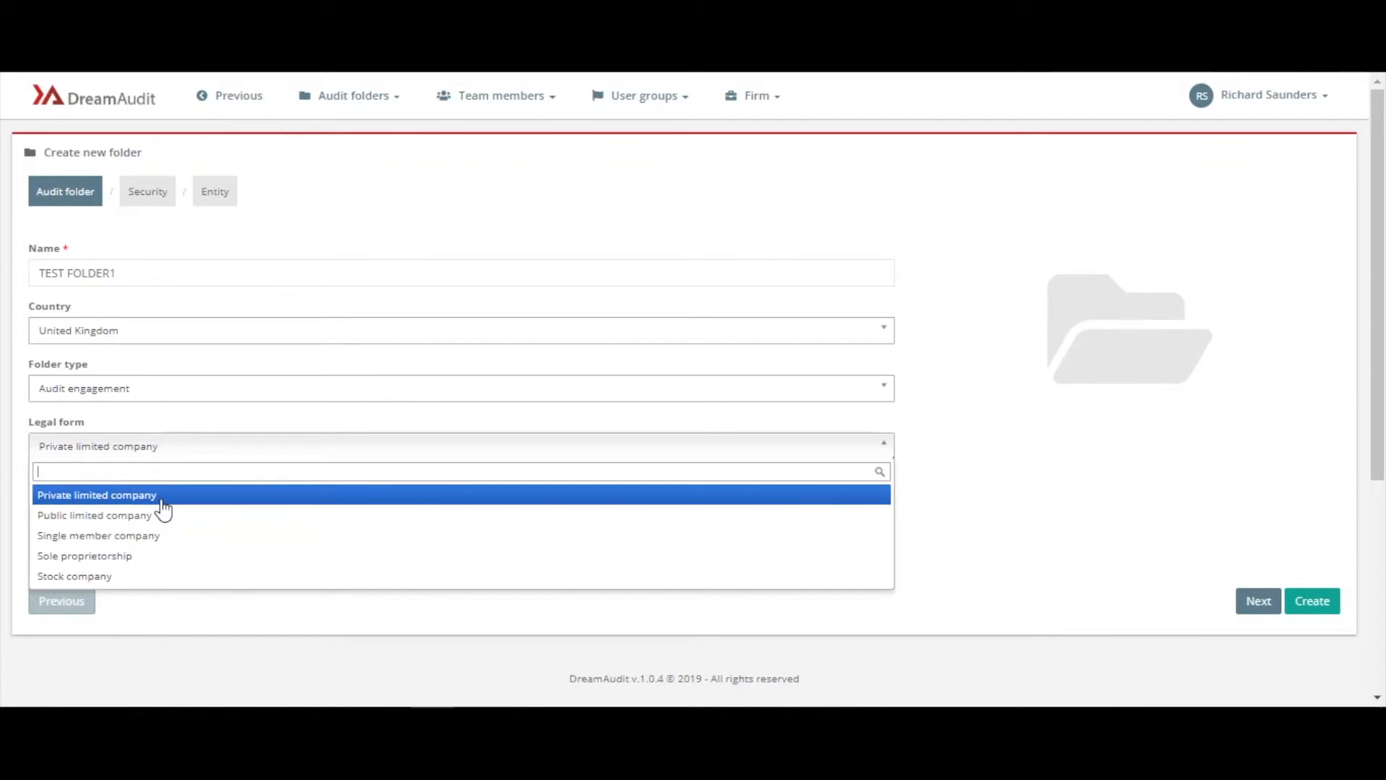
pyautogui.click(96, 495)
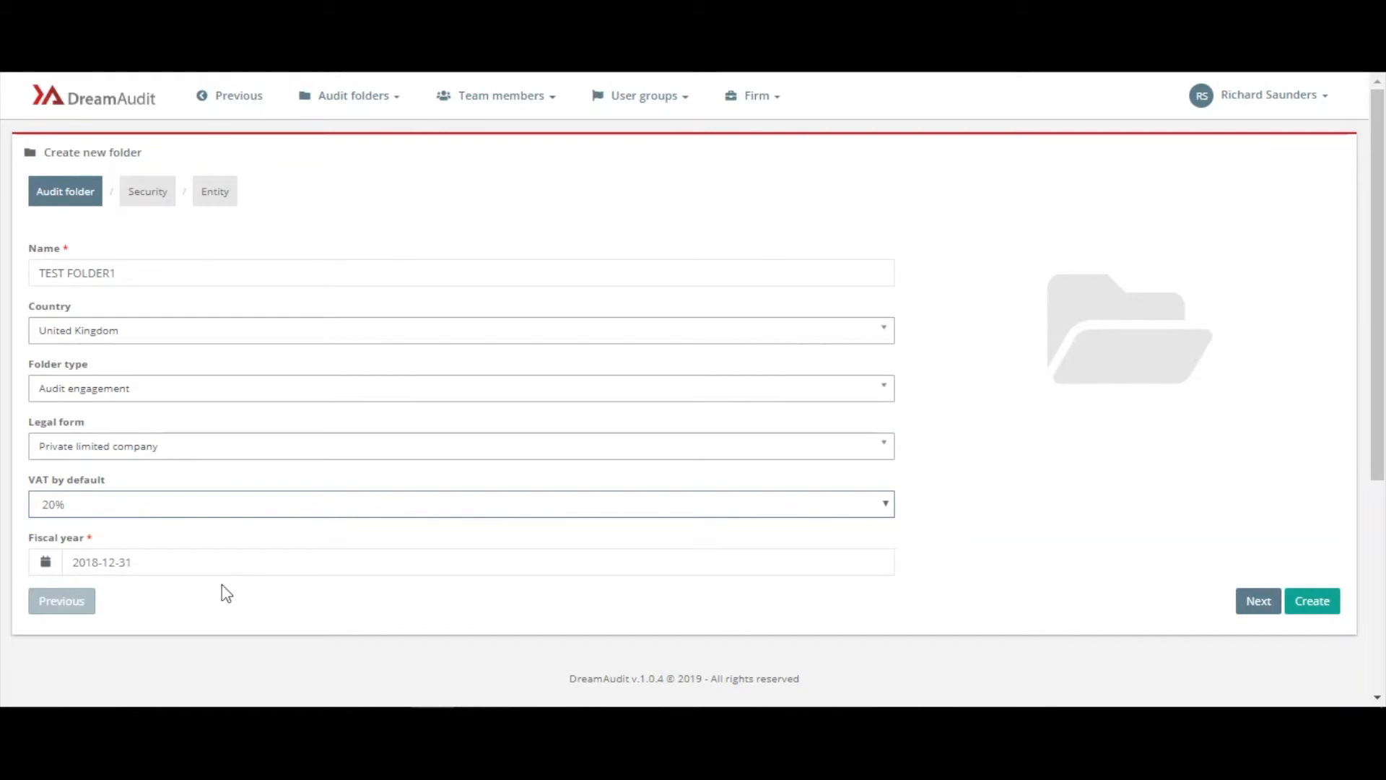
pyautogui.moveTo(840, 630)
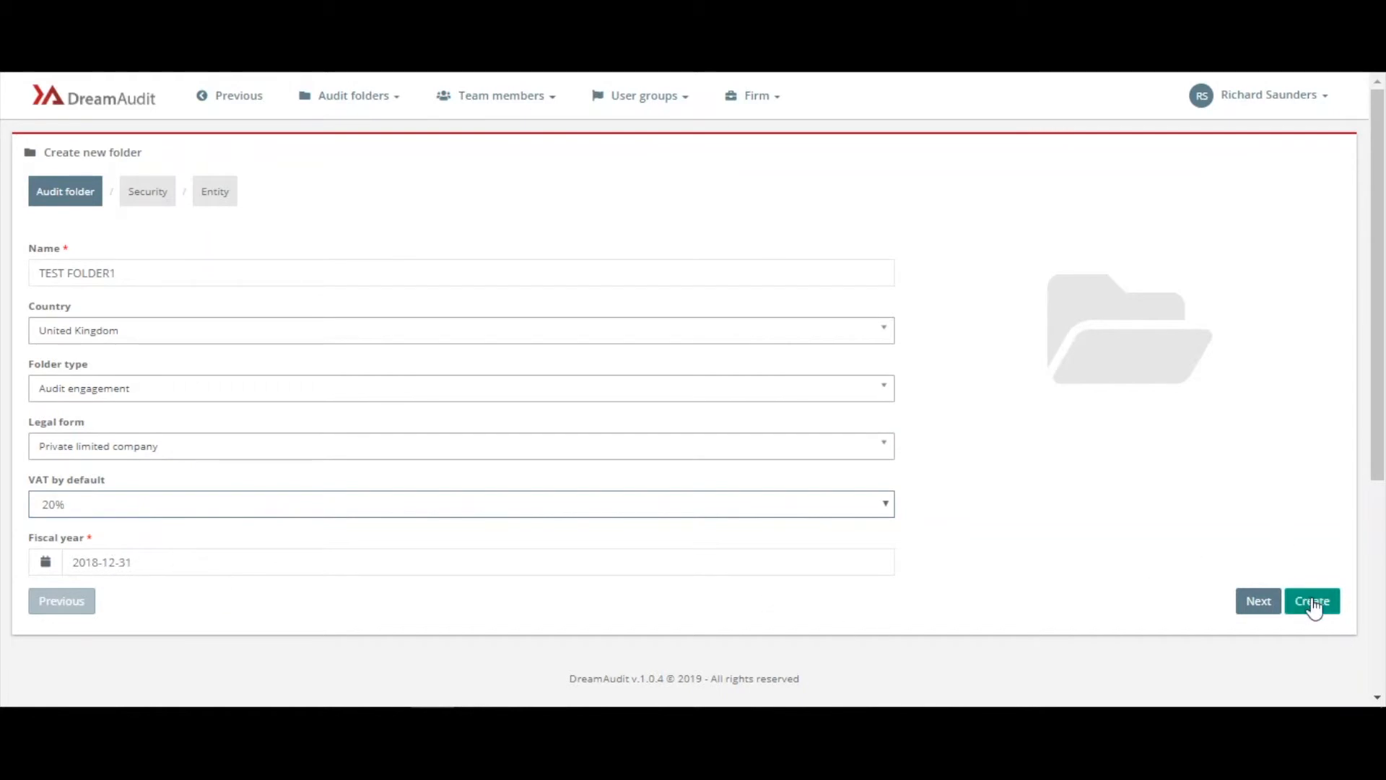
# Submit TEST FOLDER1 and accept the 9.00€ monthly subscription plan
pyautogui.click(1313, 601)
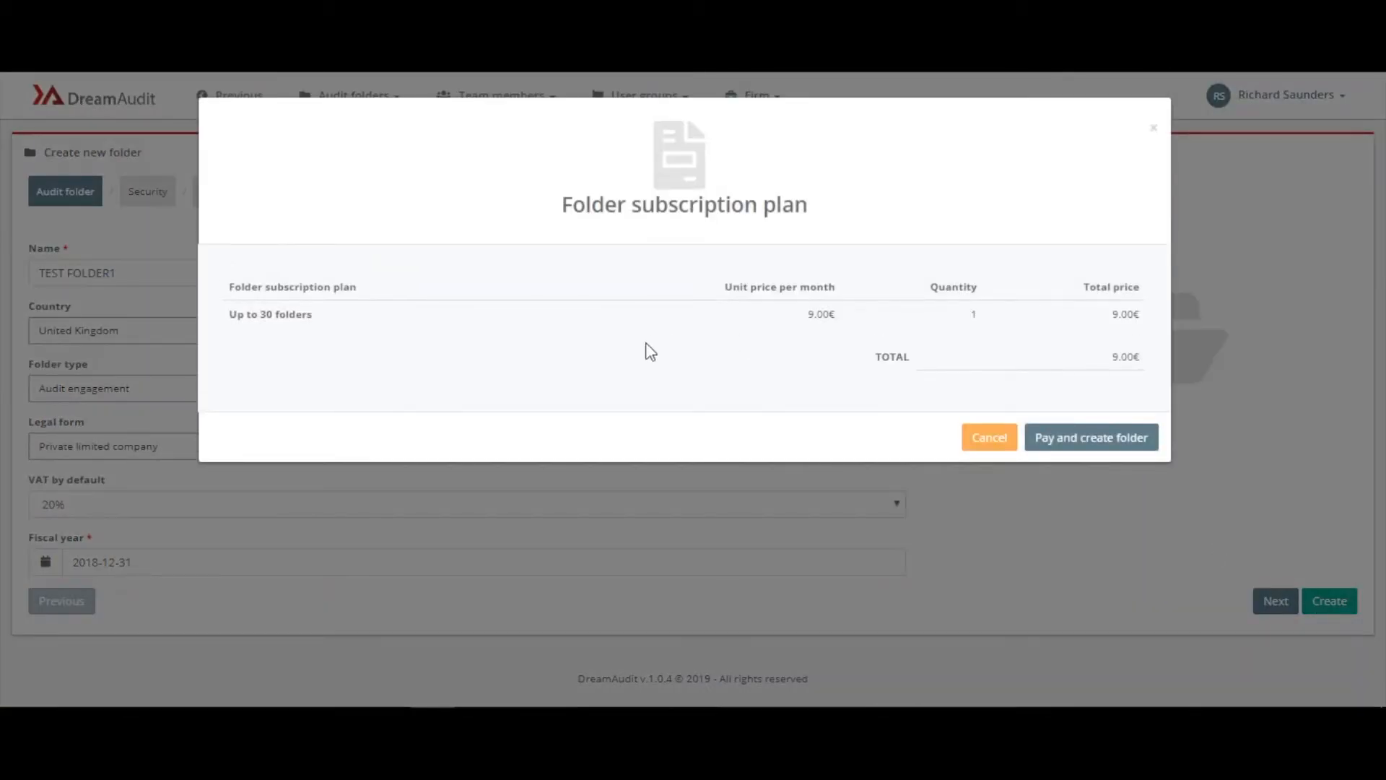
pyautogui.moveTo(737, 358)
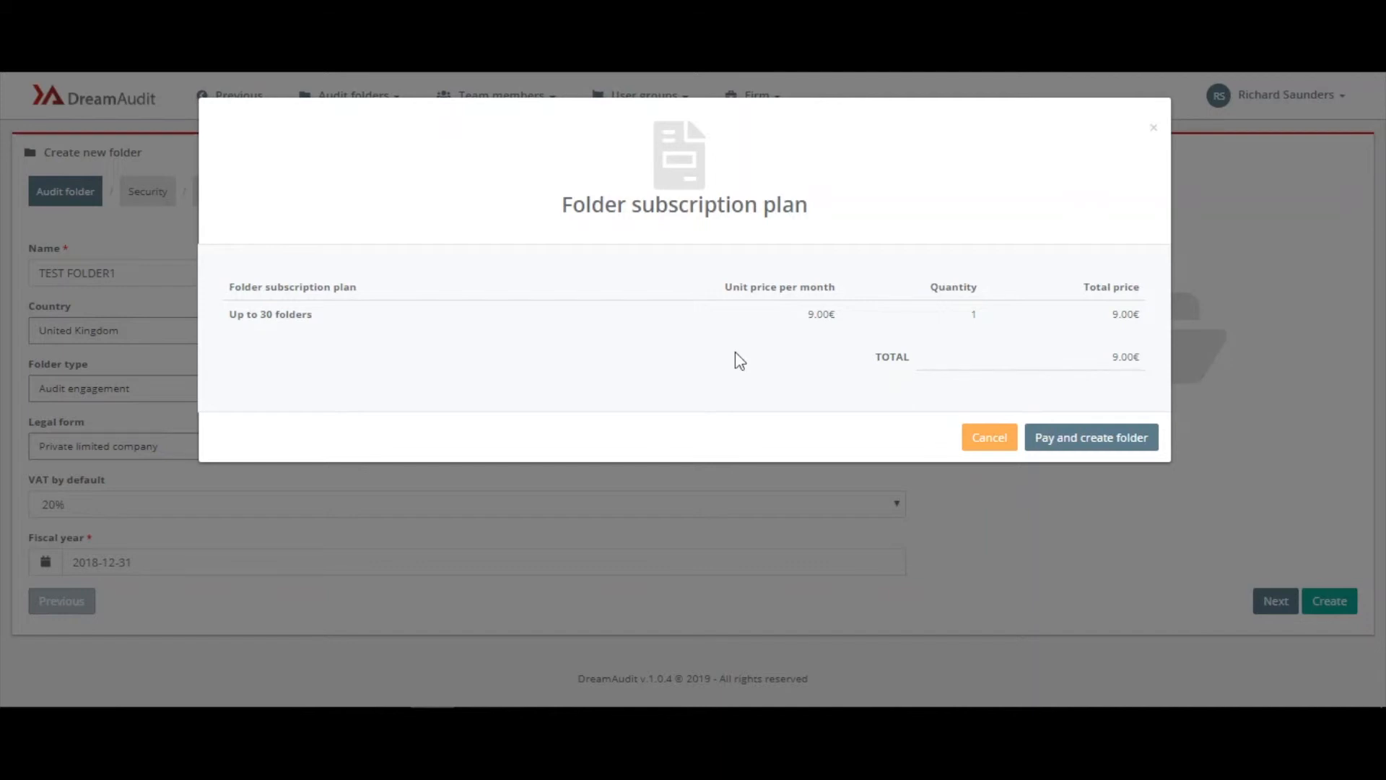
pyautogui.moveTo(1099, 444)
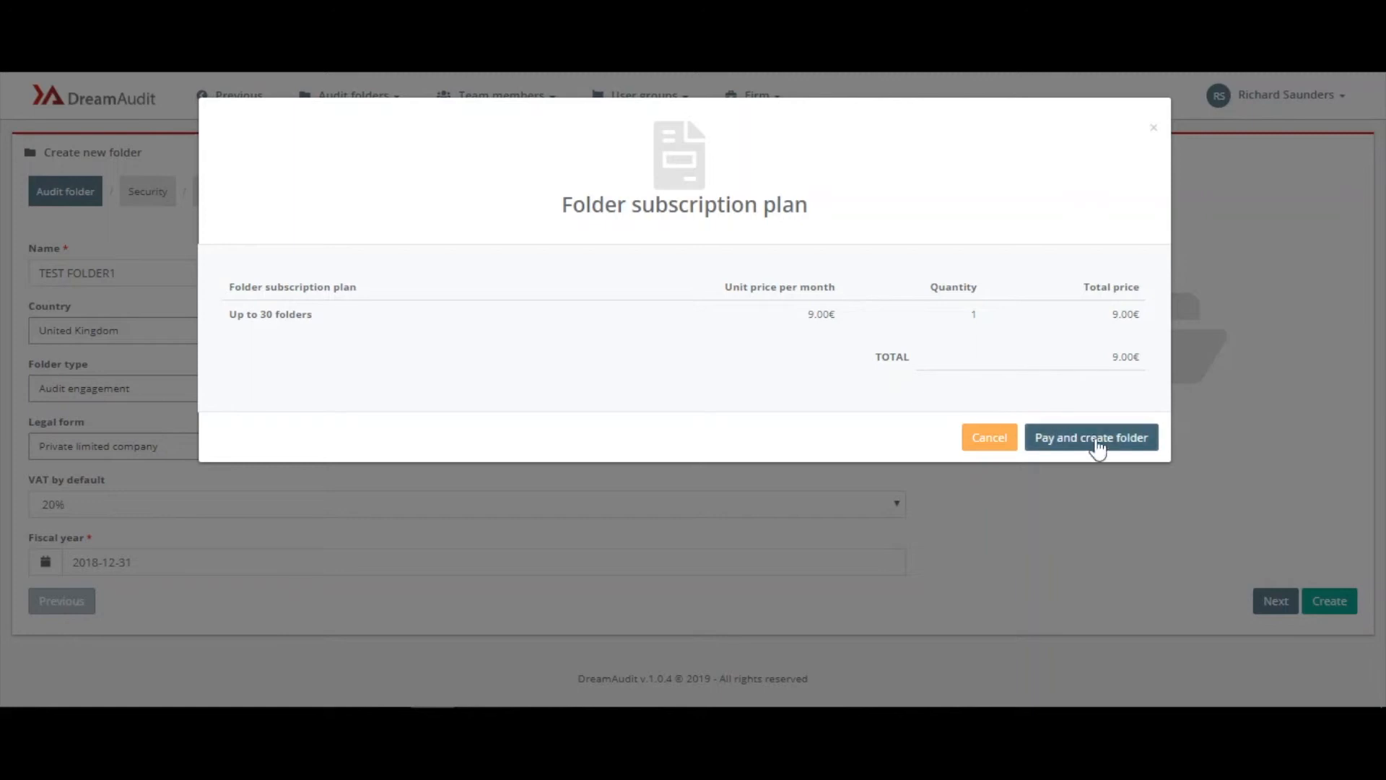
pyautogui.click(1092, 437)
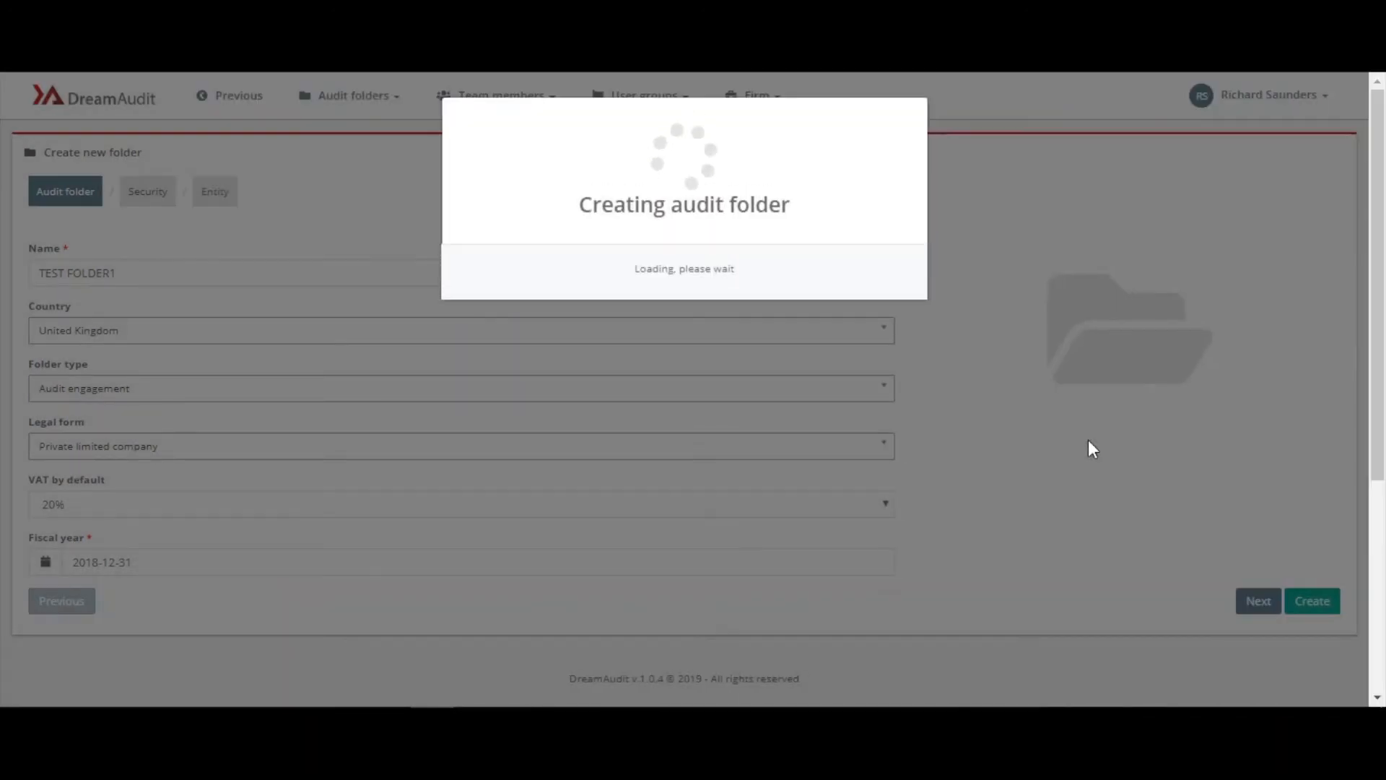
pyautogui.moveTo(1056, 412)
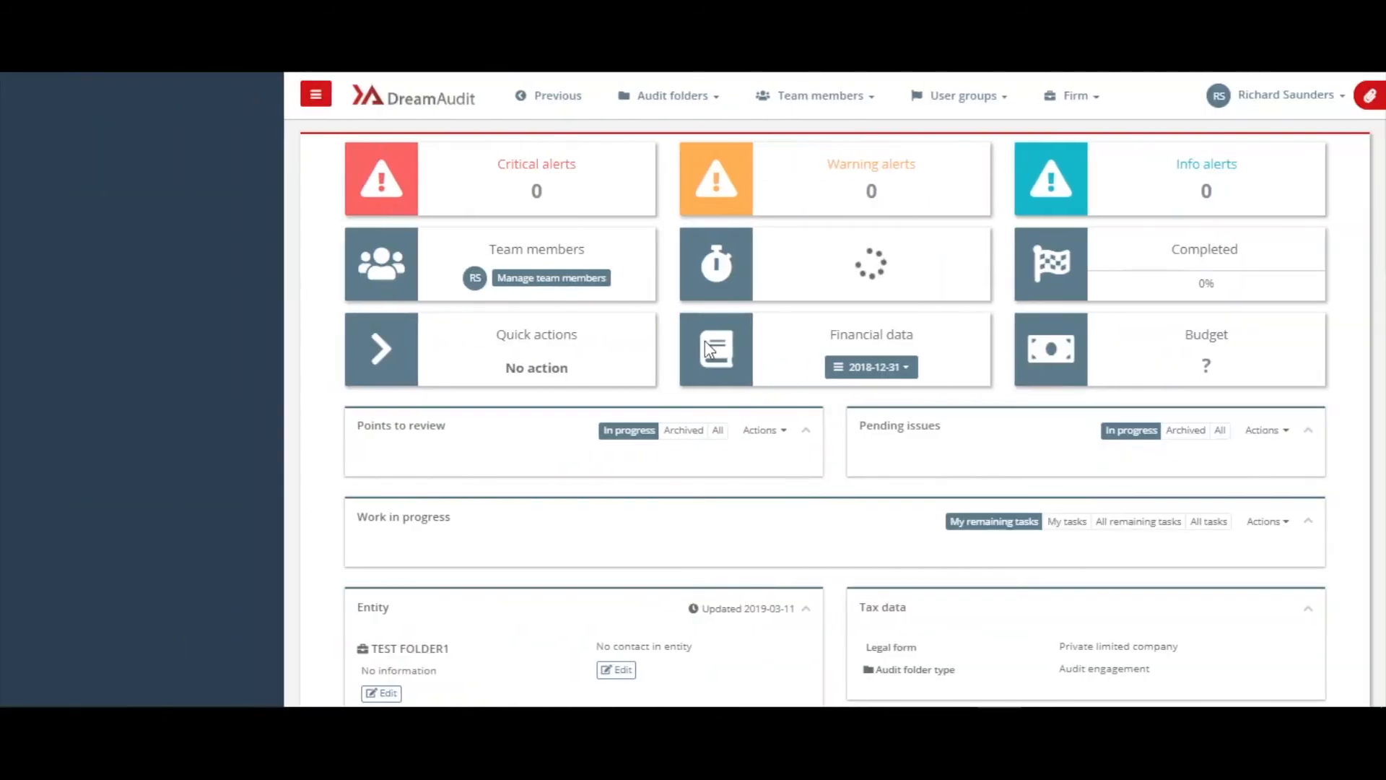
pyautogui.moveTo(699, 380)
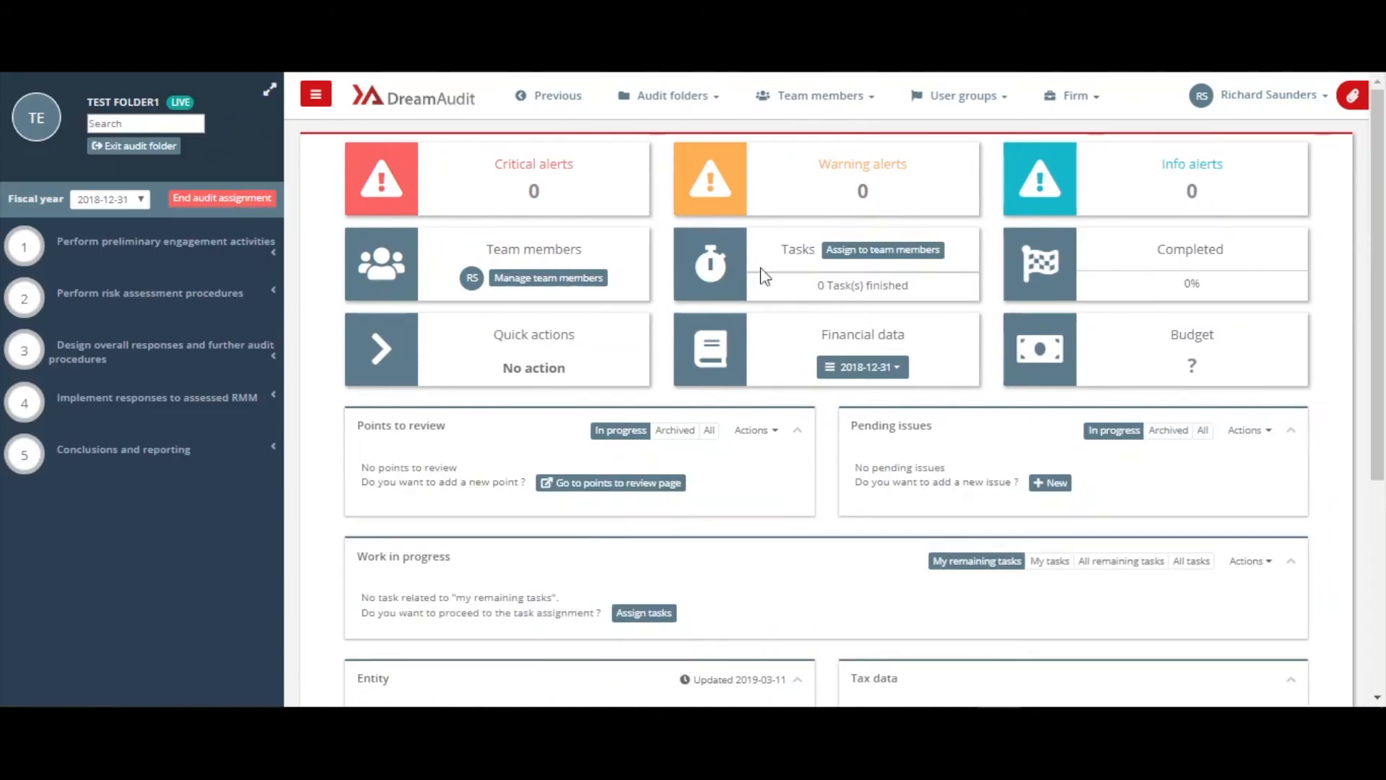
pyautogui.moveTo(683, 471)
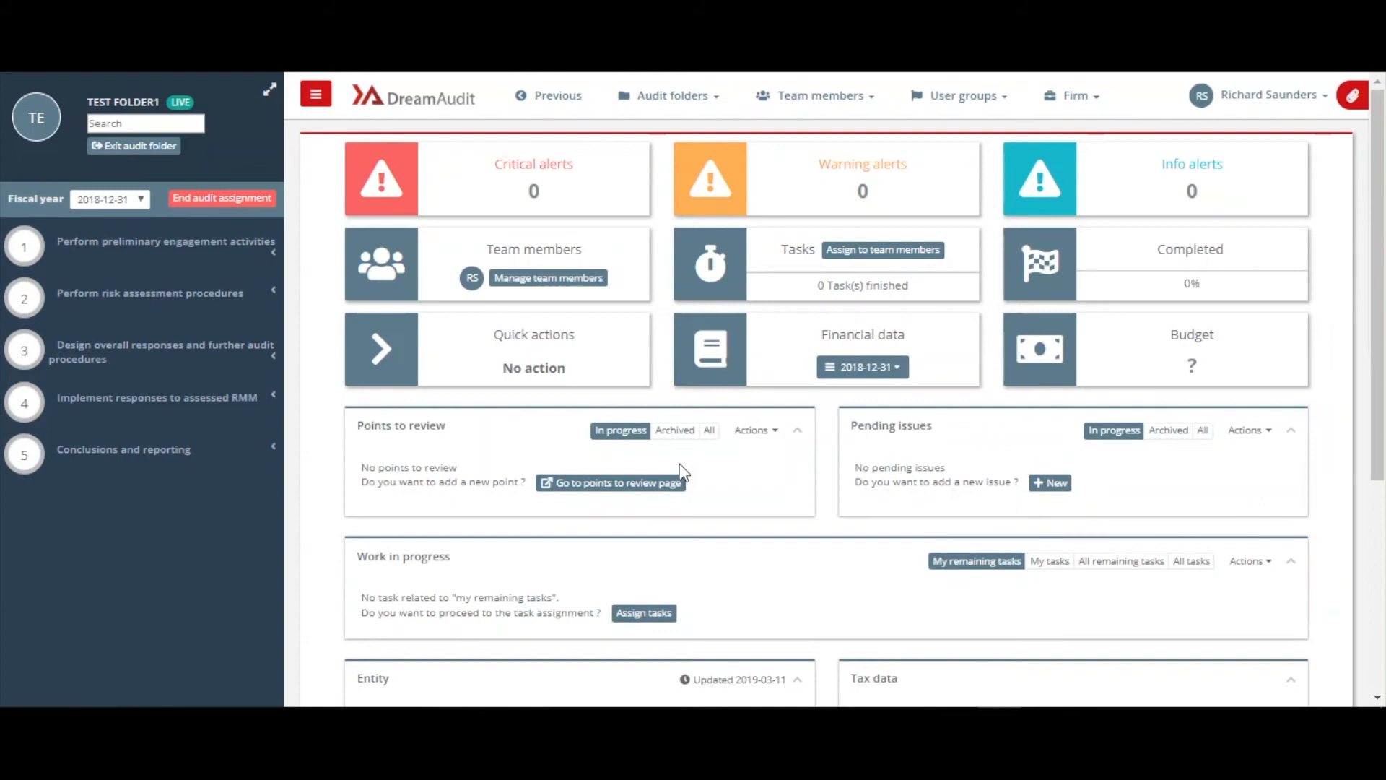
pyautogui.moveTo(368, 304)
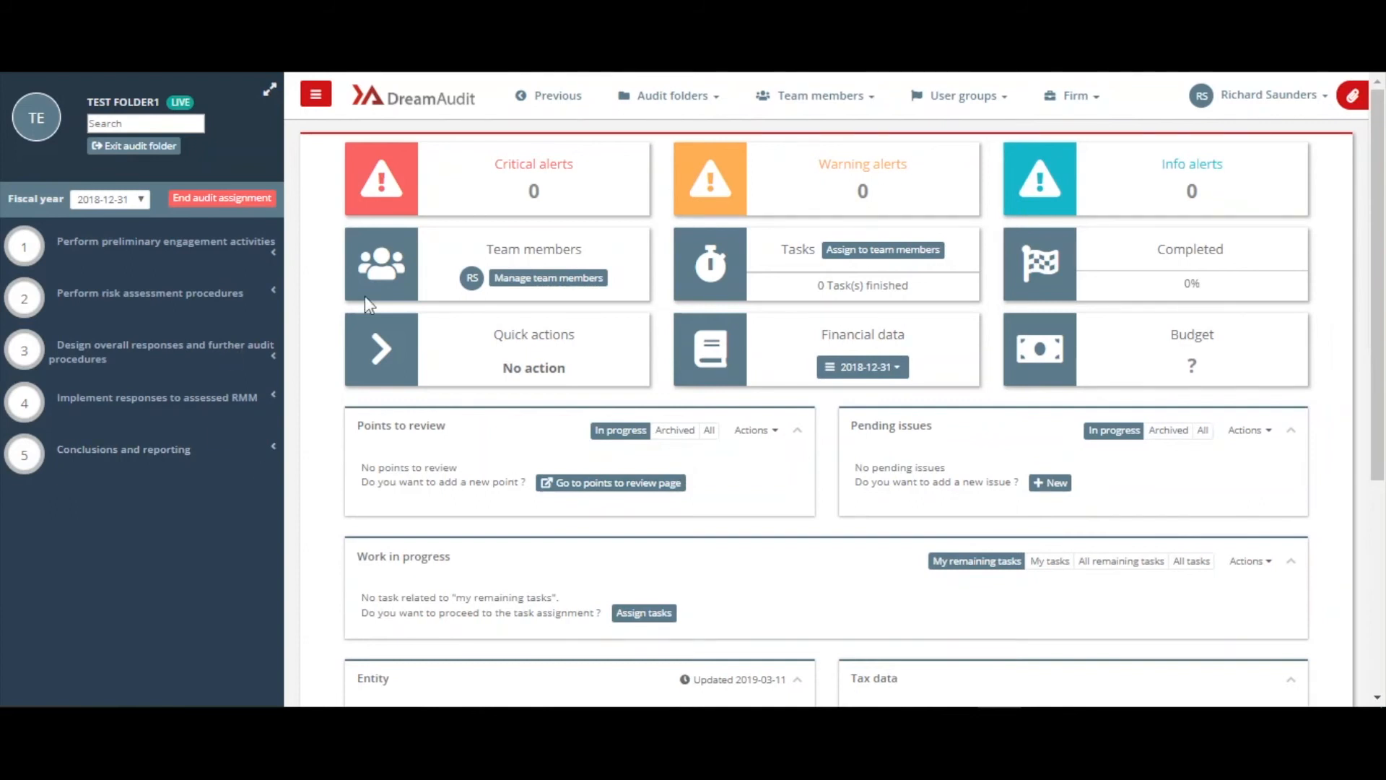
pyautogui.moveTo(142, 584)
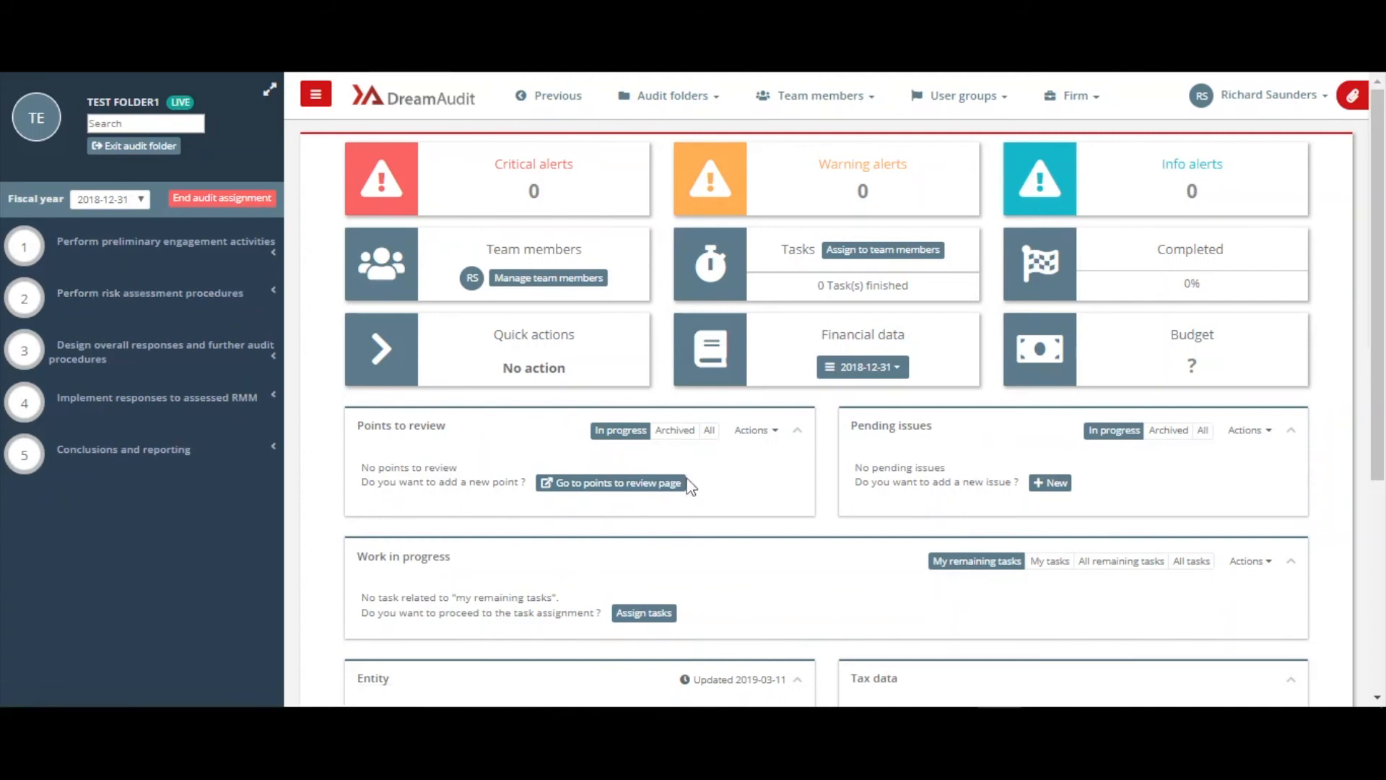
pyautogui.moveTo(827, 439)
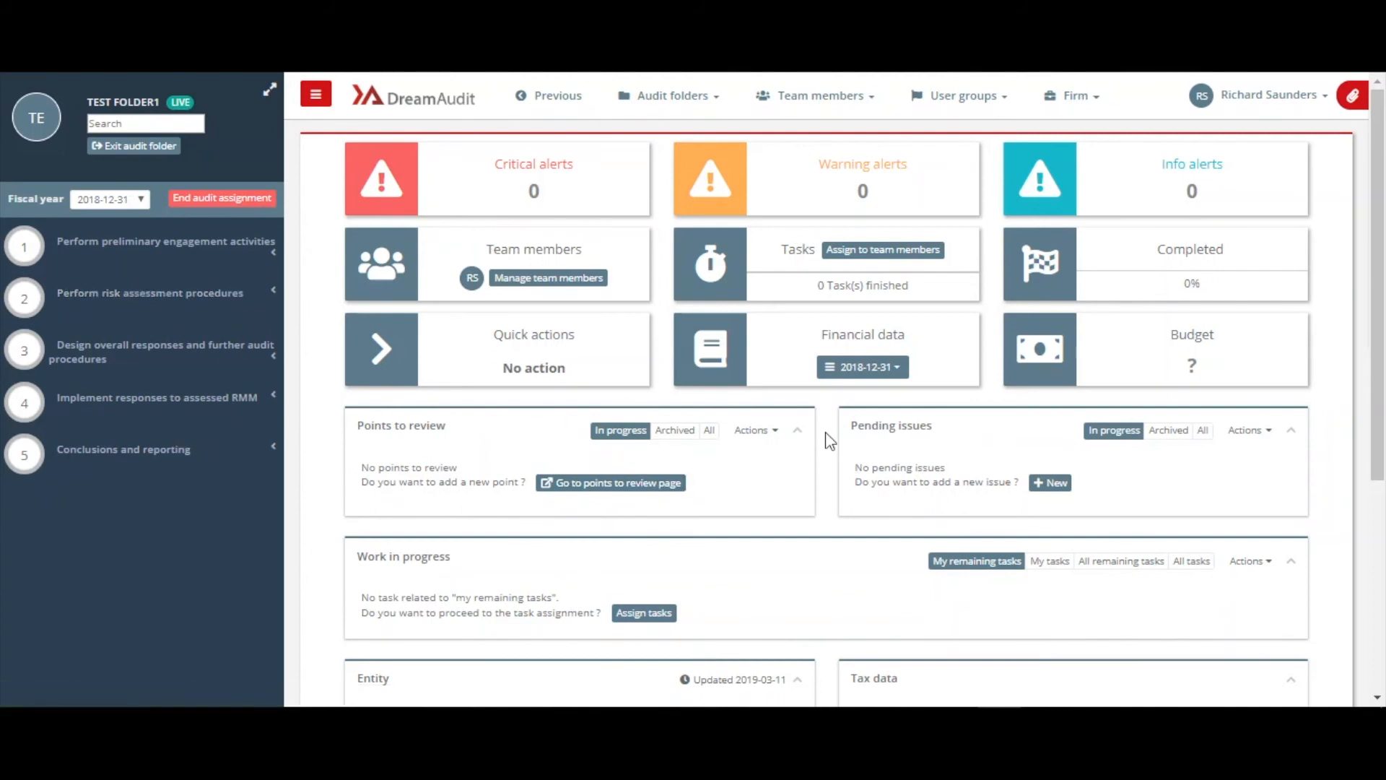
pyautogui.moveTo(384, 94)
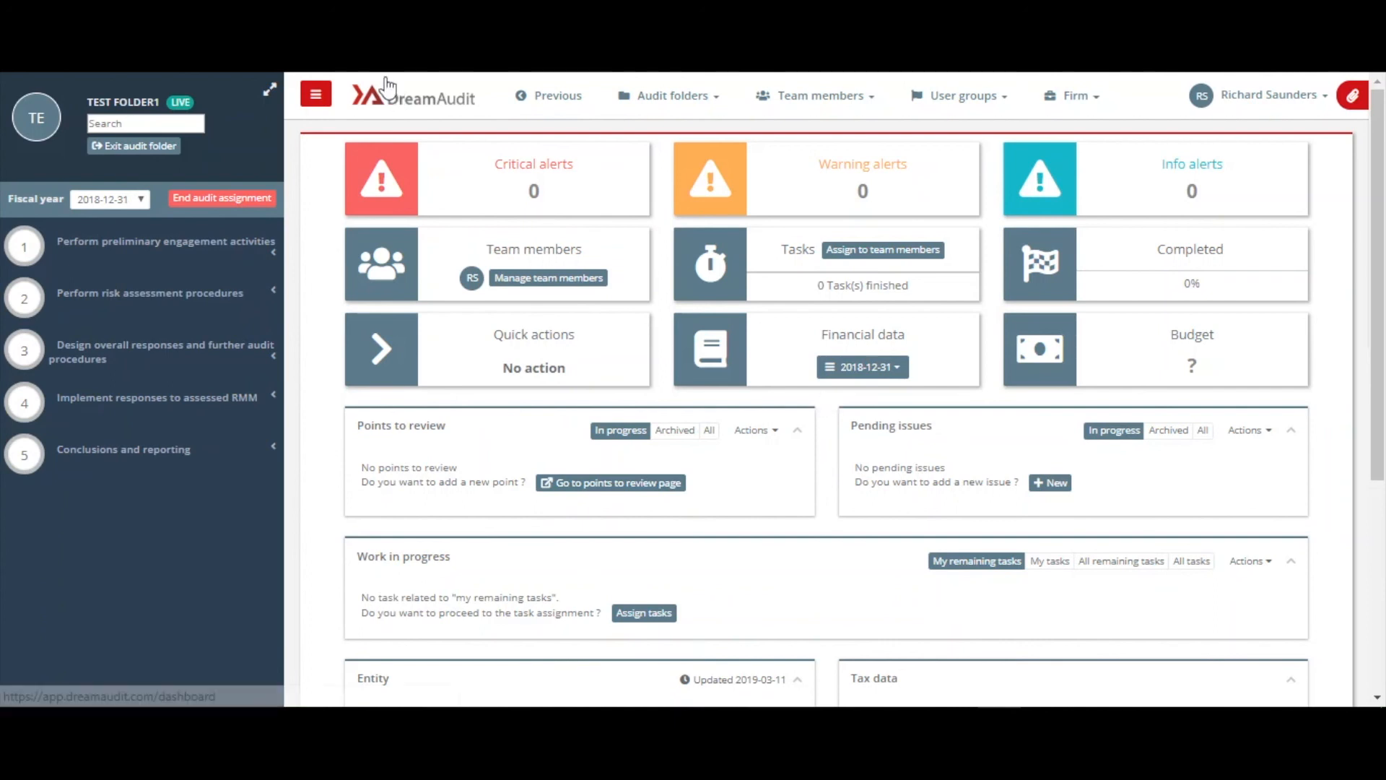